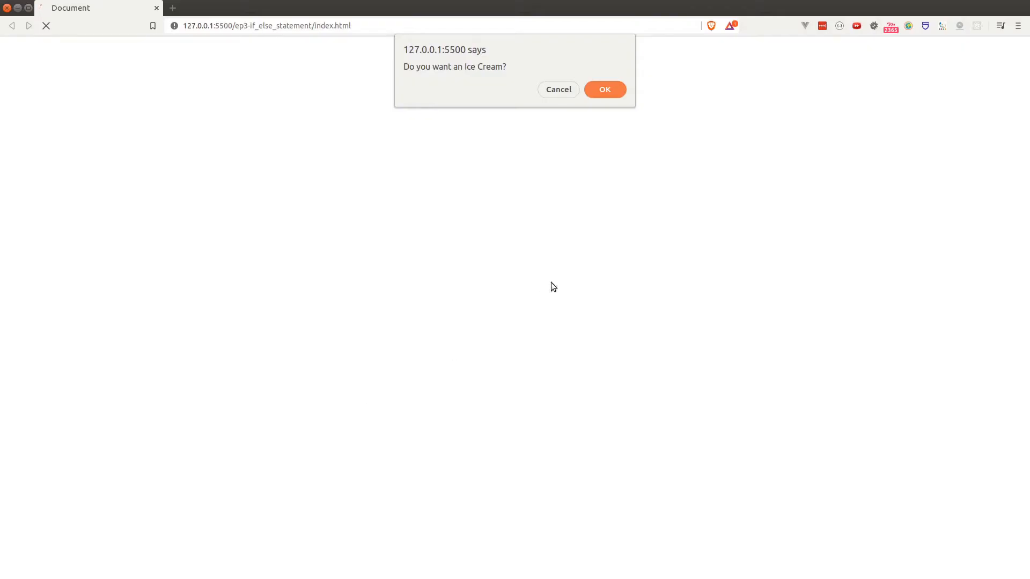
pyautogui.moveTo(581, 169)
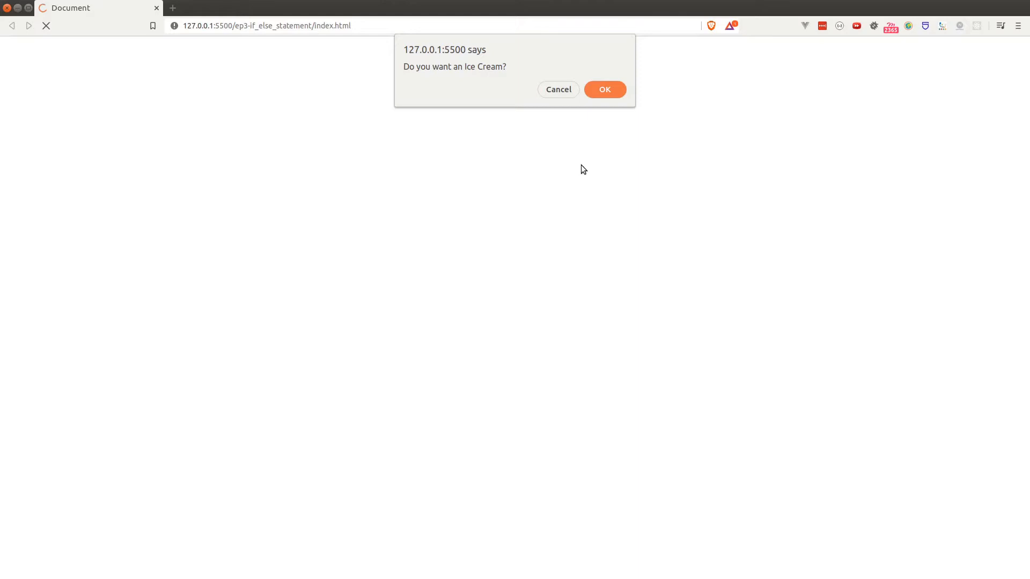
pyautogui.moveTo(616, 95)
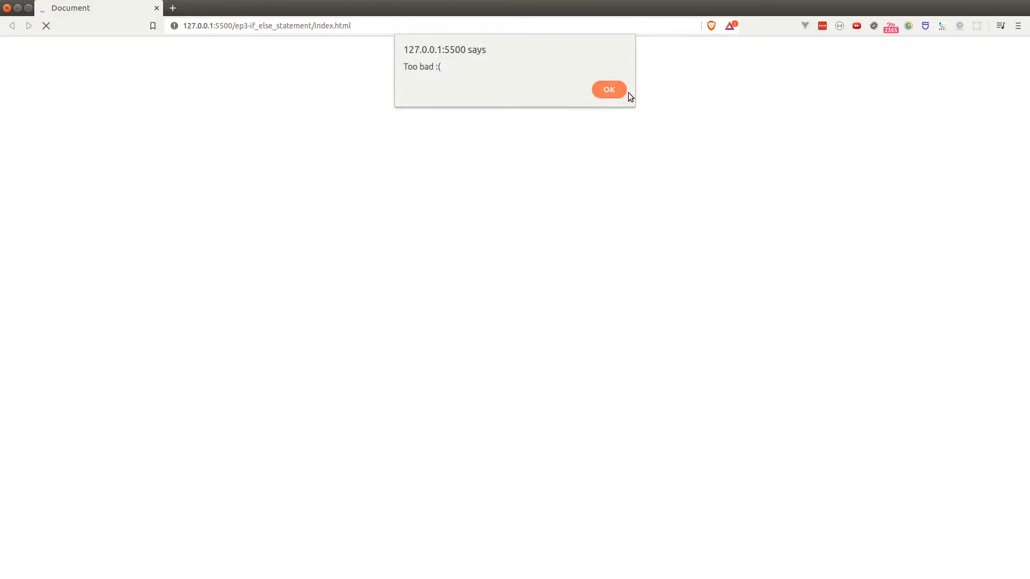
# Dismiss the 'Too bad :(' alert after declining the ice cream offer.
pyautogui.click(608, 89)
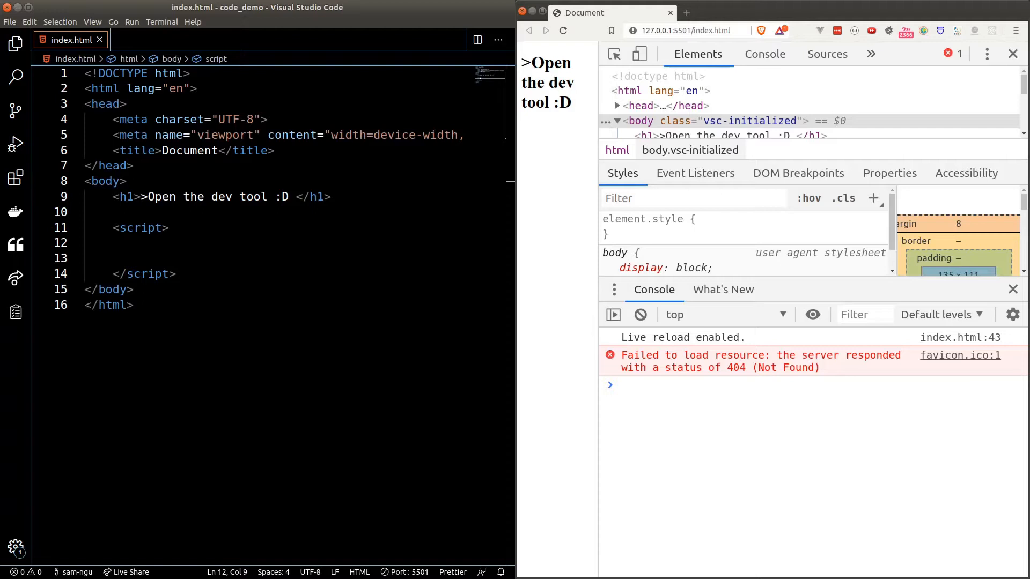
# Declare let number = 1 and an if (number === 1) block logging 'It is the ONE!!'.
pyautogui.write('let number = 1;')
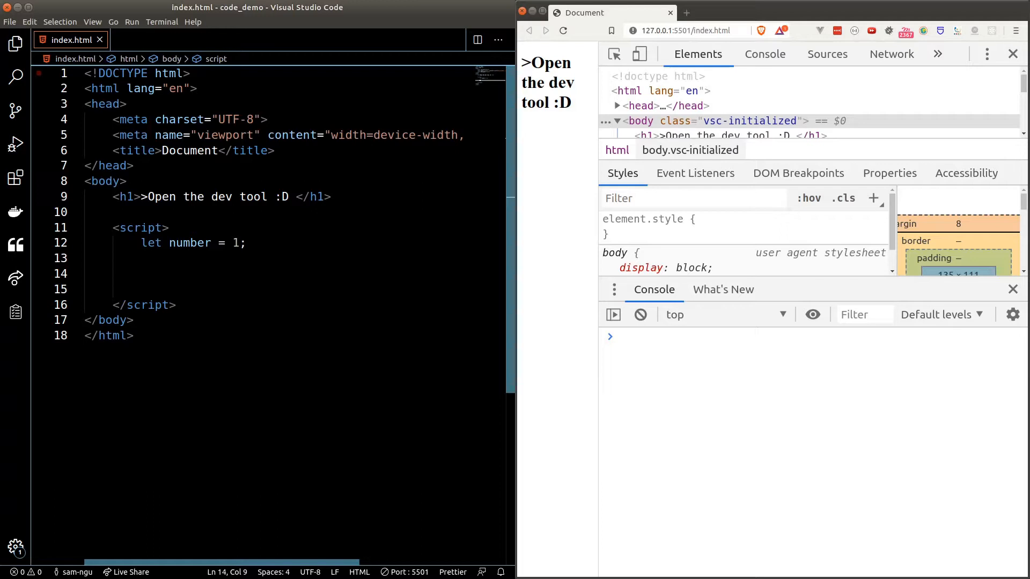
pyautogui.write('if(')
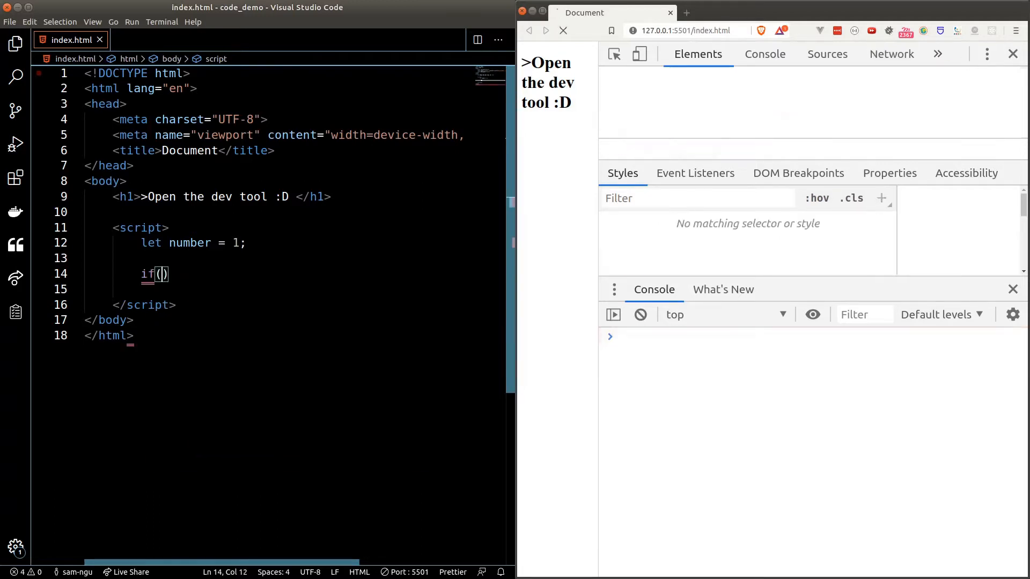
pyautogui.click(561, 30)
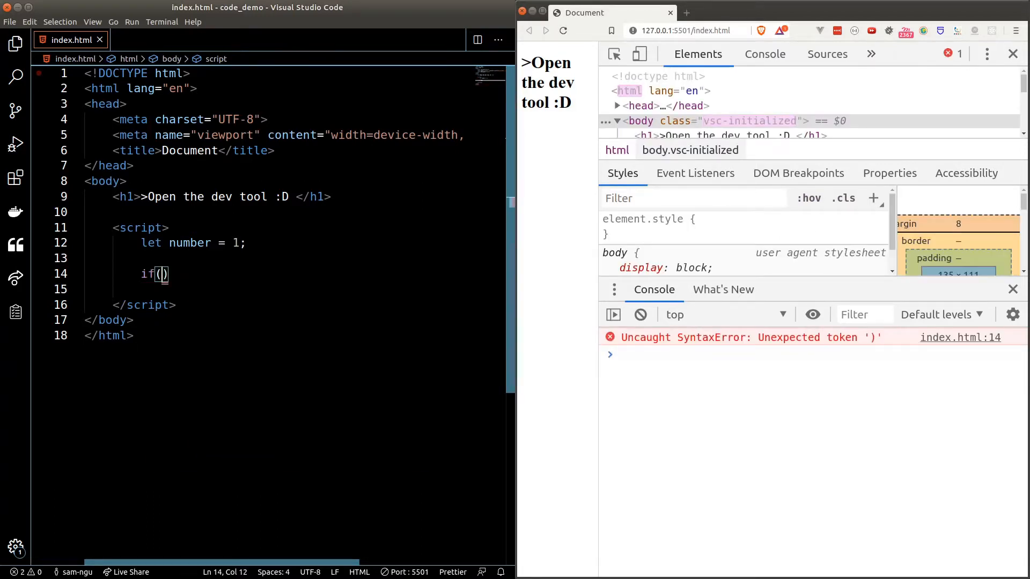
pyautogui.write('number')
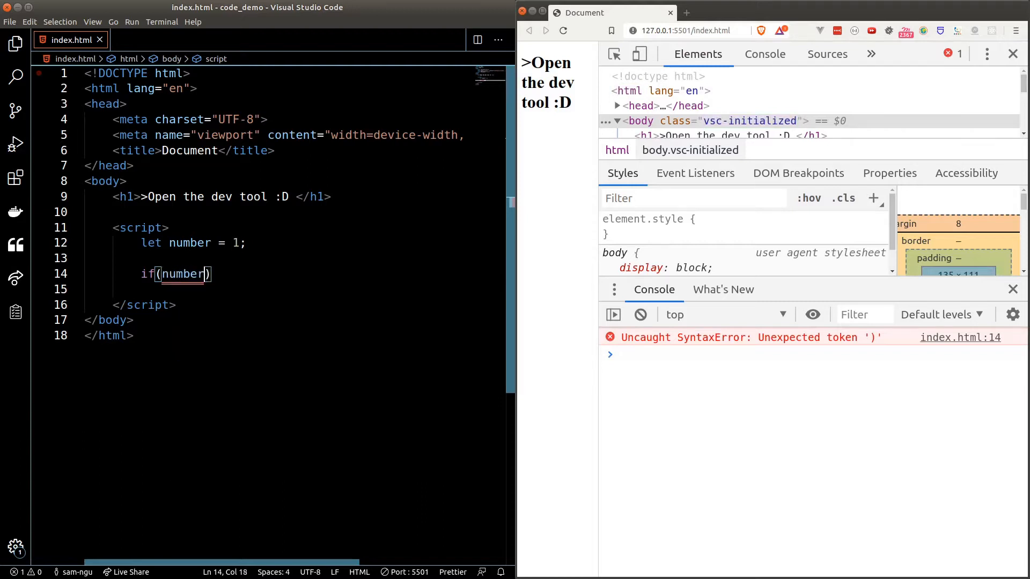
pyautogui.write('=== 1')
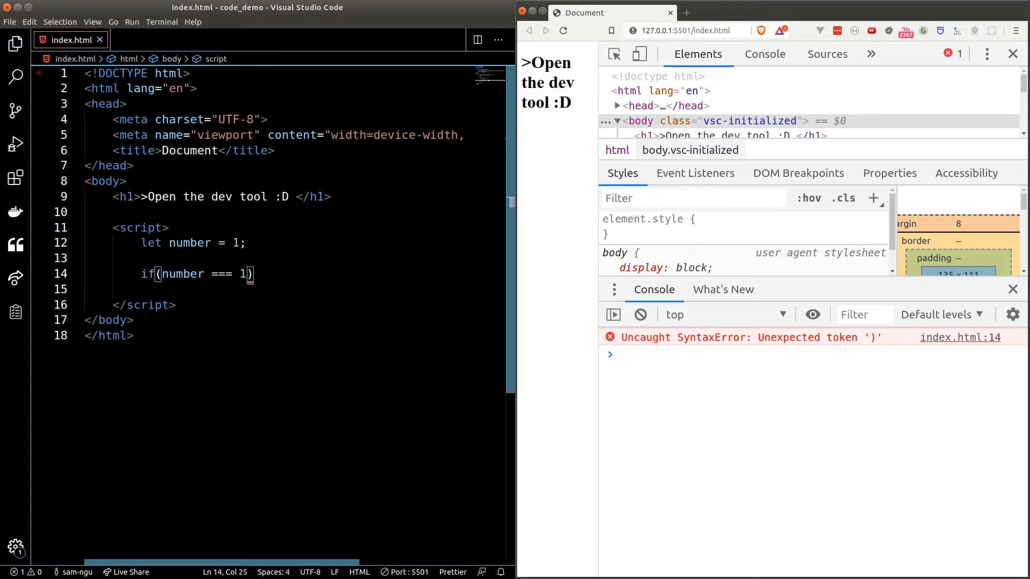
pyautogui.write('{')
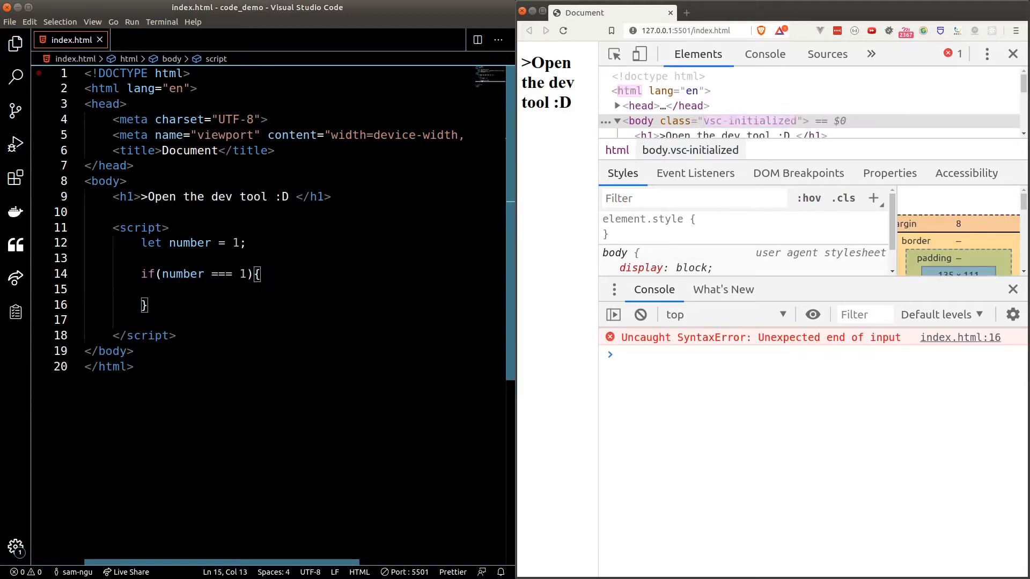
pyautogui.click(563, 30)
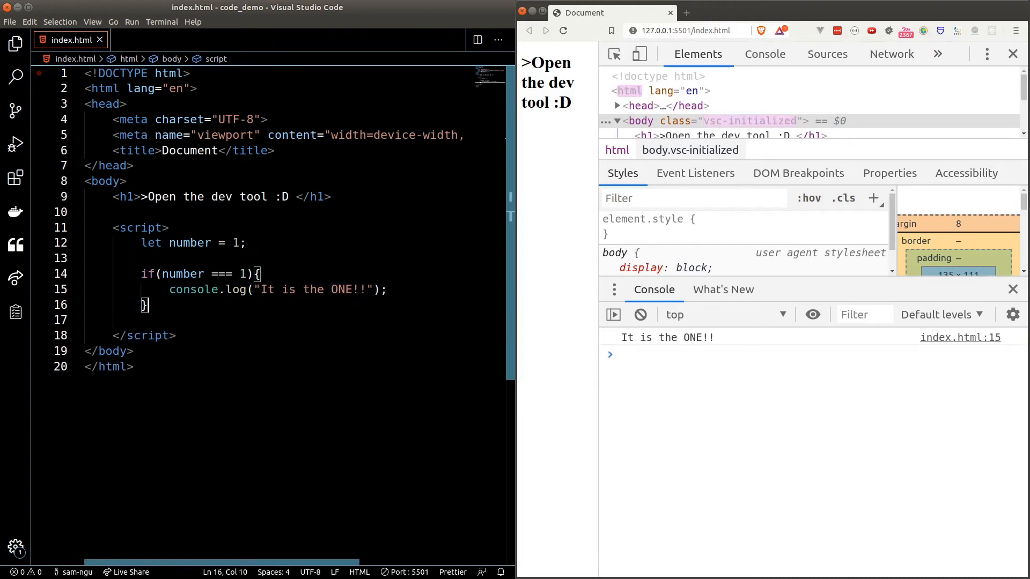
# Add an else branch logging 'Not the one..' to the console.
pyautogui.write('else')
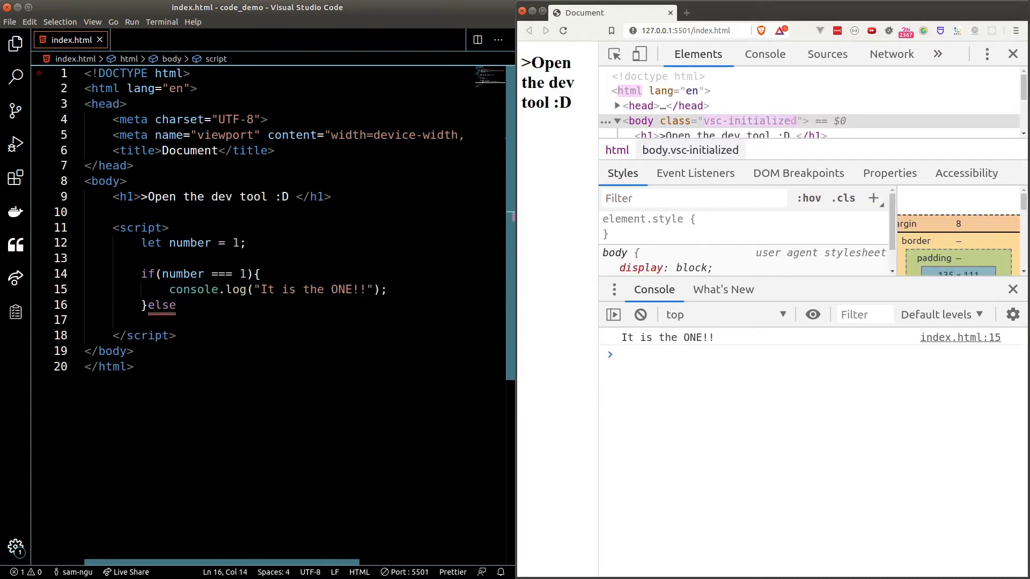
pyautogui.write('{')
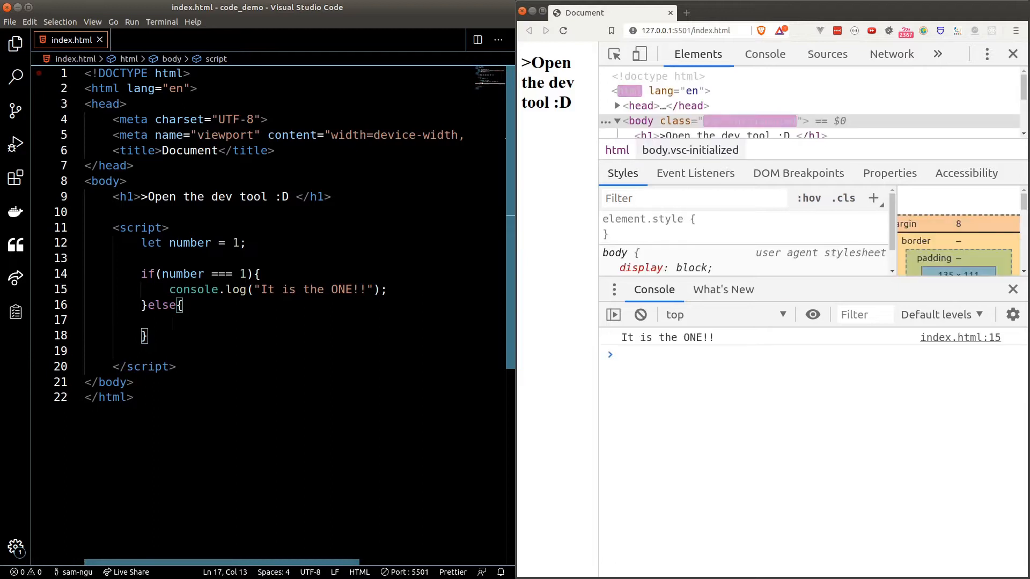
pyautogui.write('console.log')
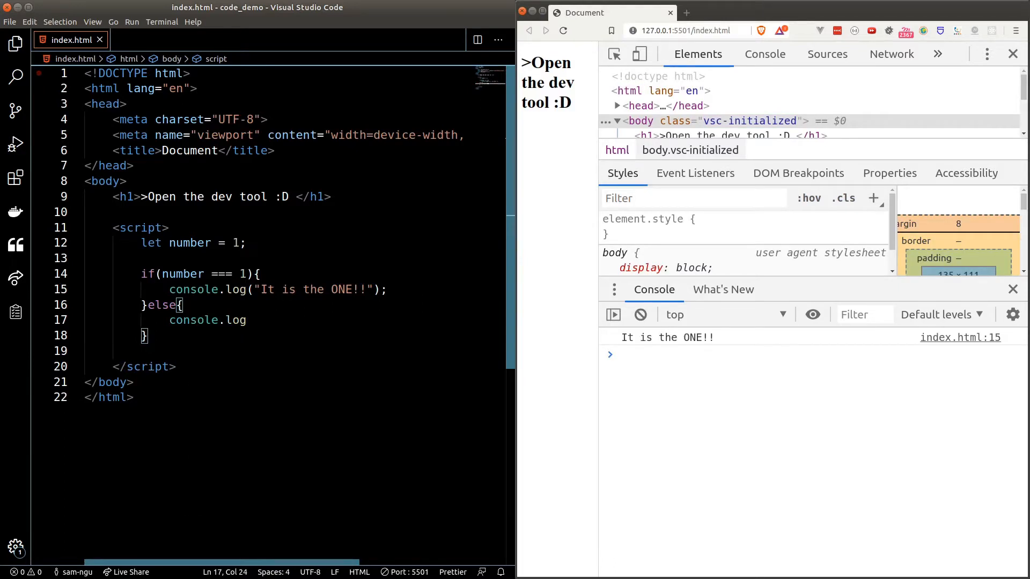
pyautogui.write('("Not the one..");')
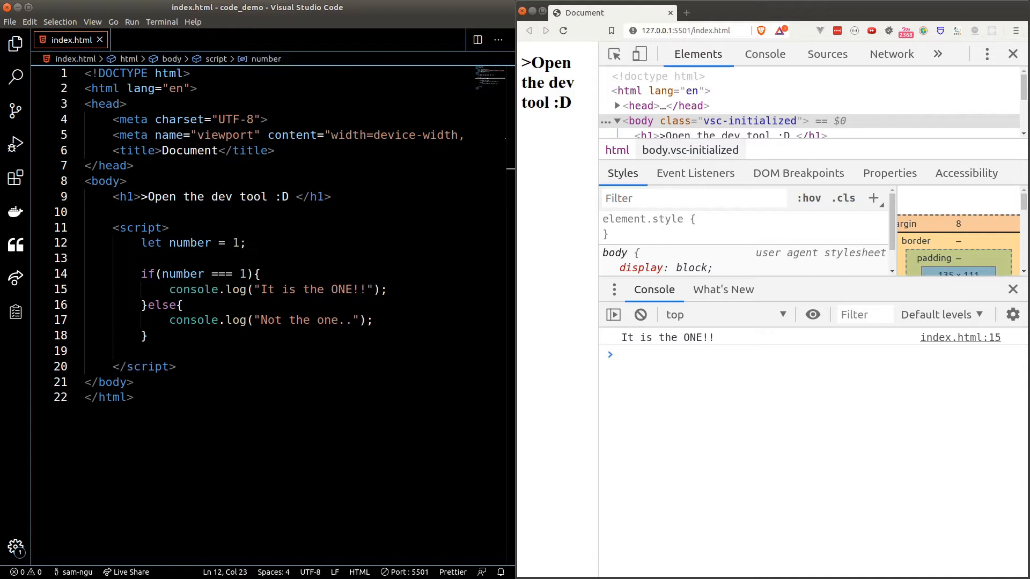
# Change number to 4 and add a comment contrasting == versus ===.
pyautogui.write('4')
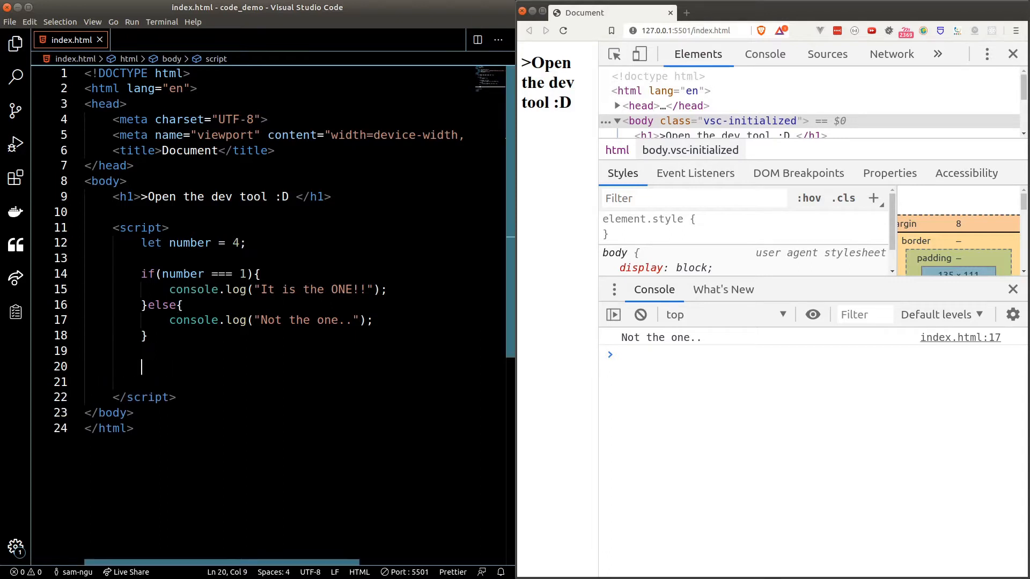
pyautogui.write('//')
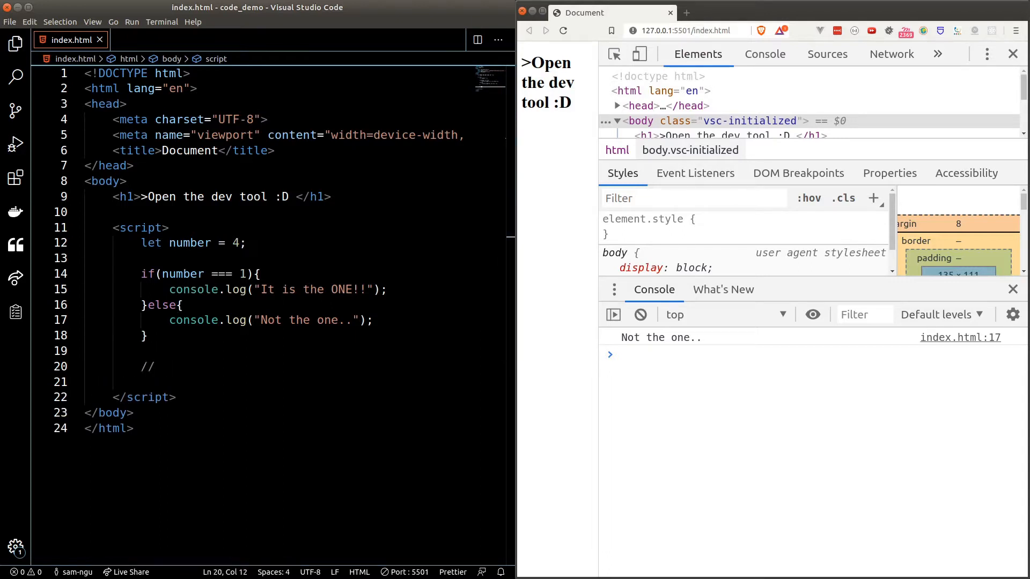
pyautogui.write('== vs ===')
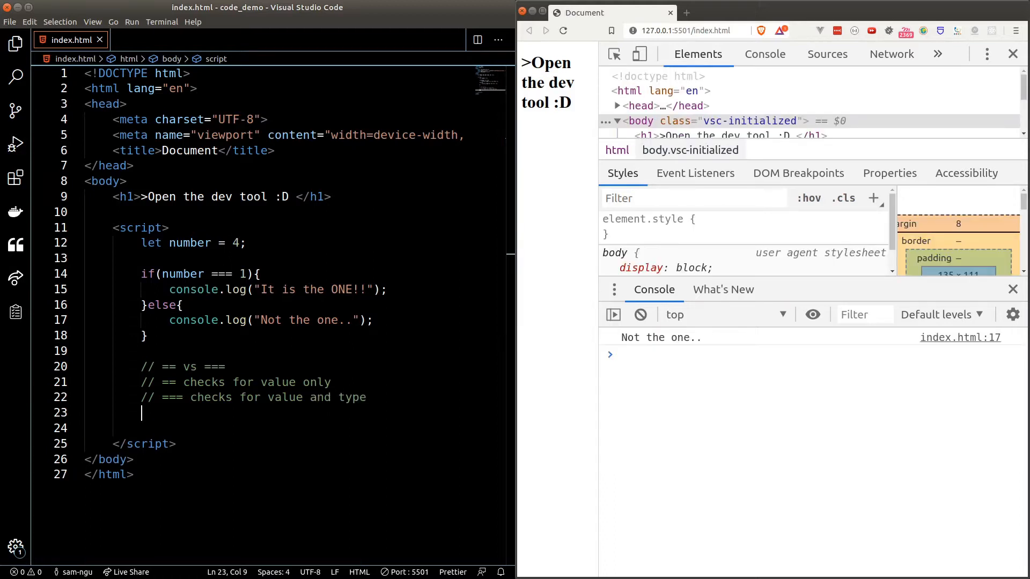
# Write if (1 === "1") logging 'its true', making the comparison strict.
pyautogui.write('if(')
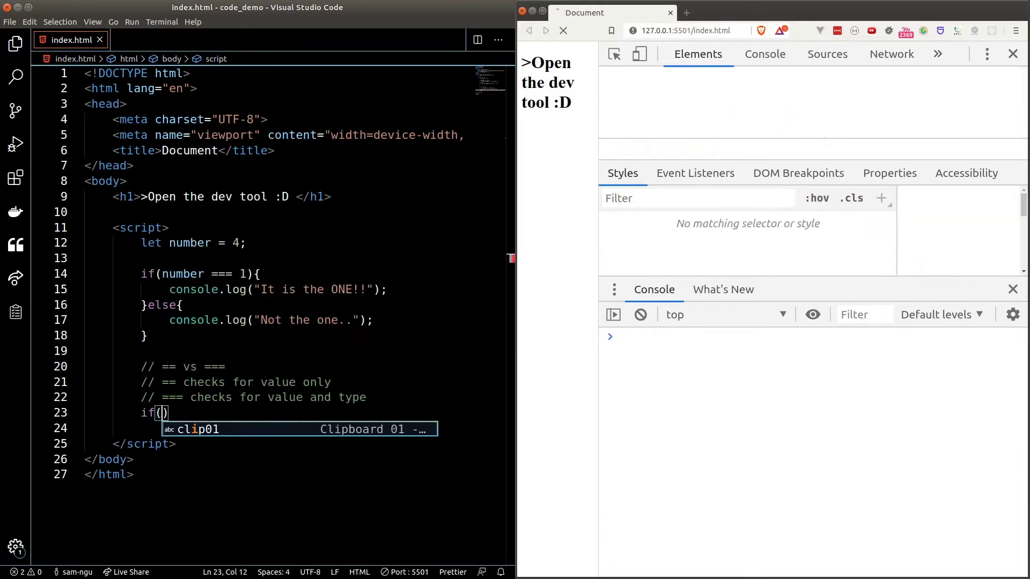
pyautogui.write('1 == ""')
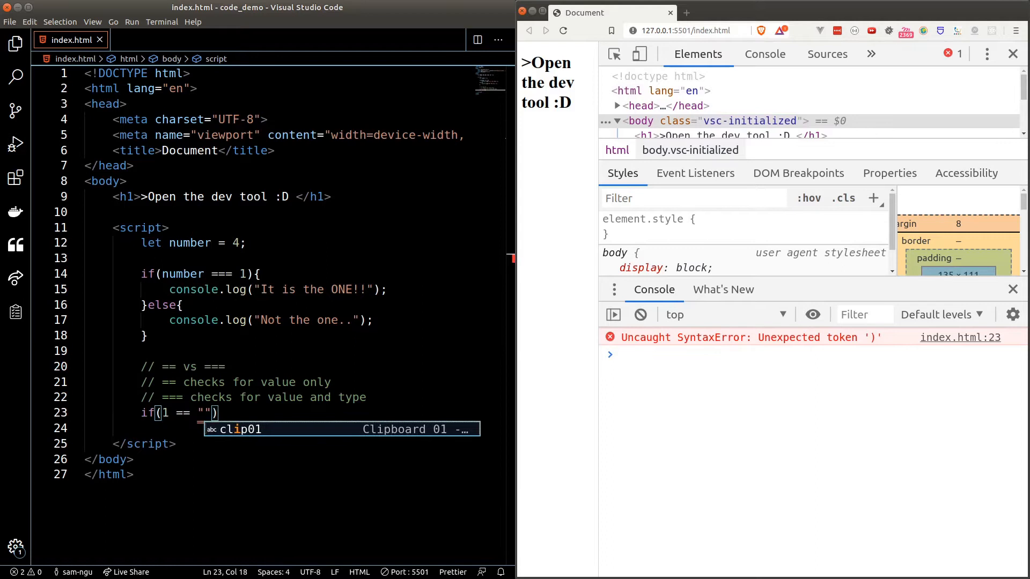
pyautogui.write('1')
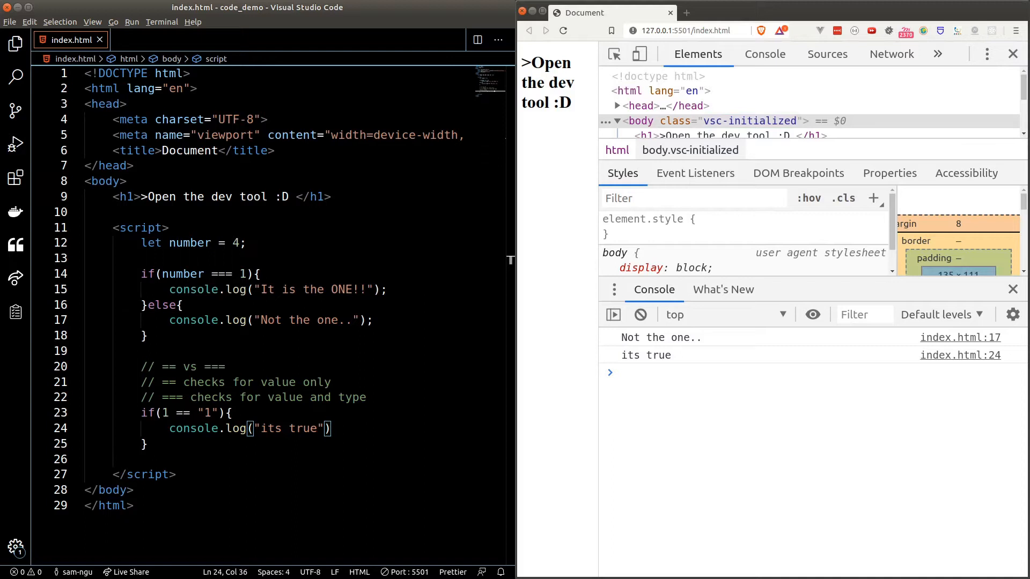
pyautogui.click(206, 412)
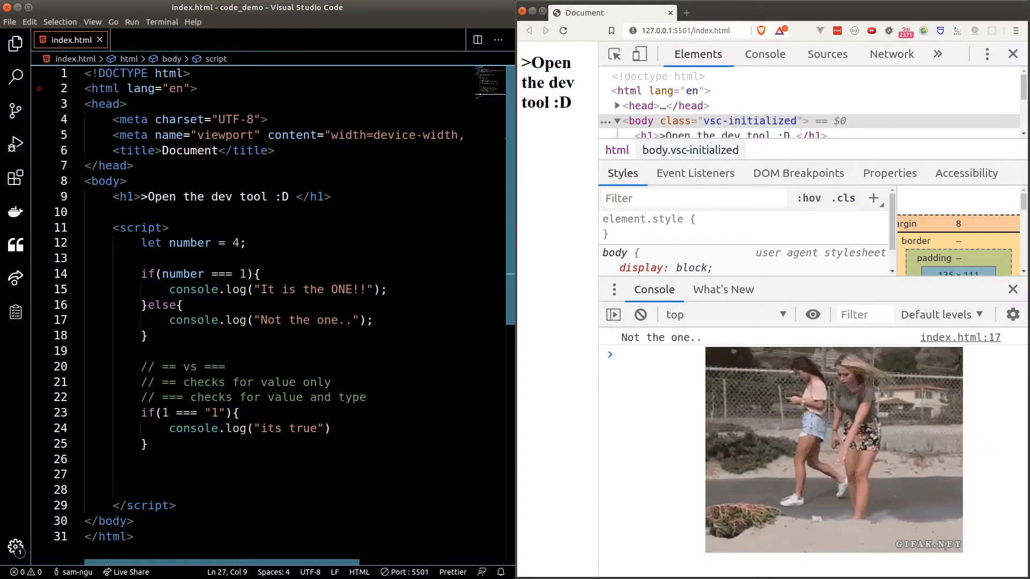
pyautogui.click(640, 314)
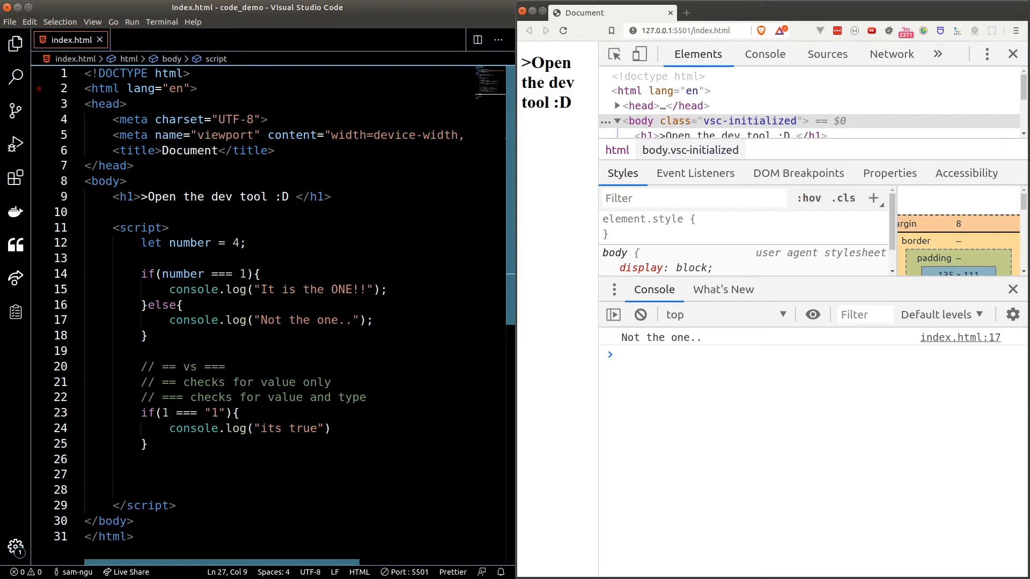
# Add comments explaining ! and != versus !==, noting strict checks value and type.
pyautogui.write('//')
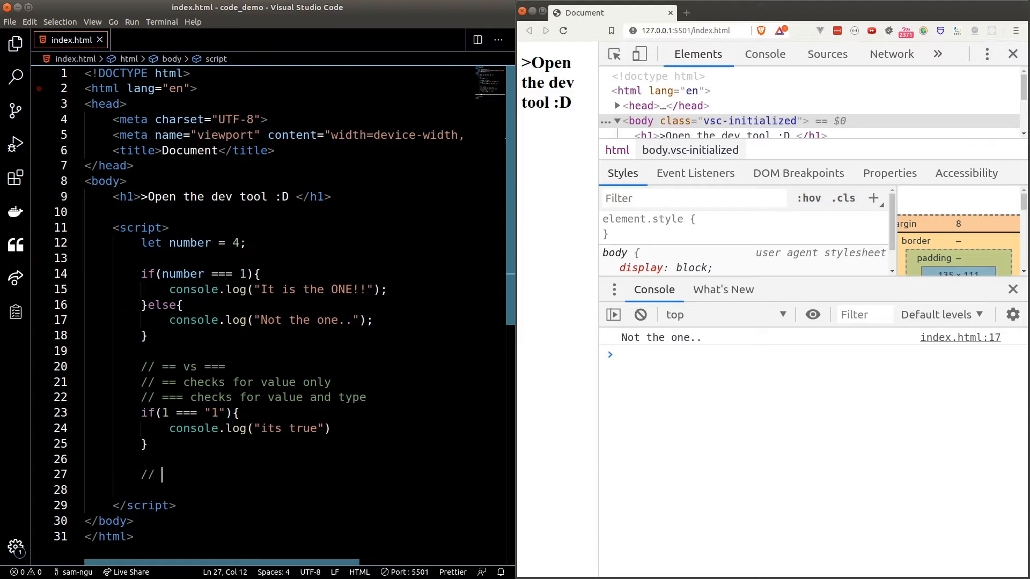
pyautogui.write('! -- not')
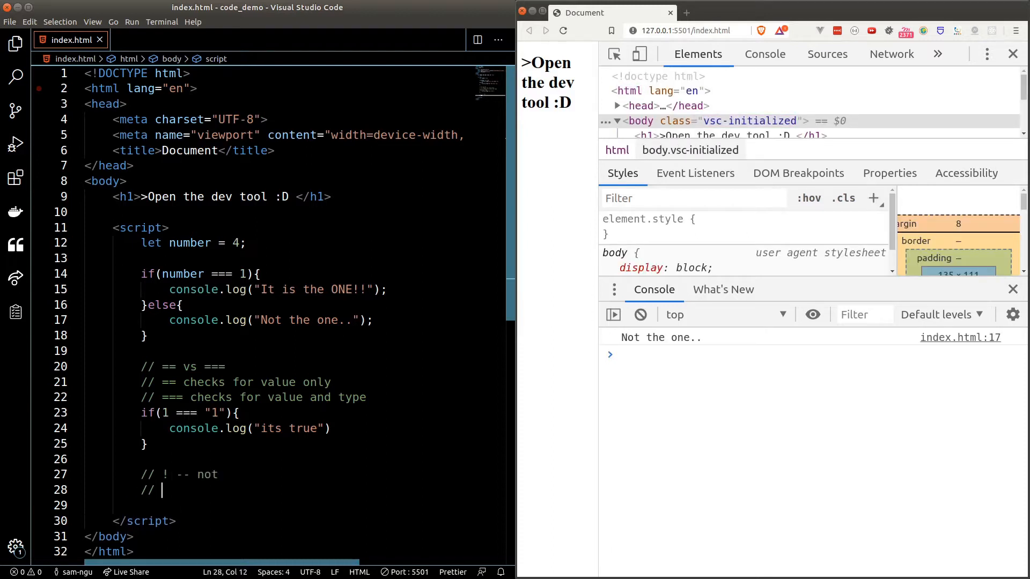
pyautogui.write('!=')
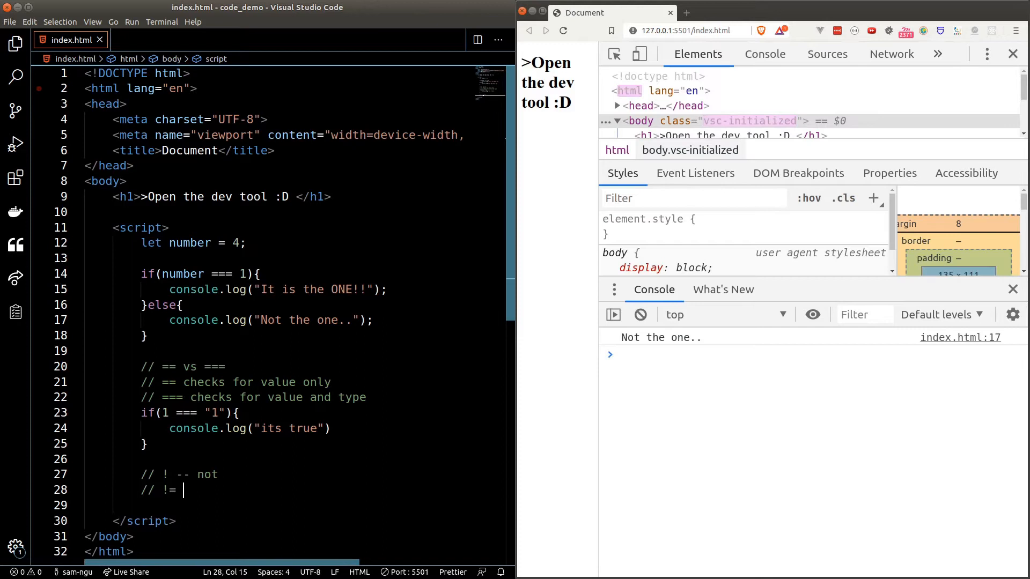
pyautogui.write('vs !==')
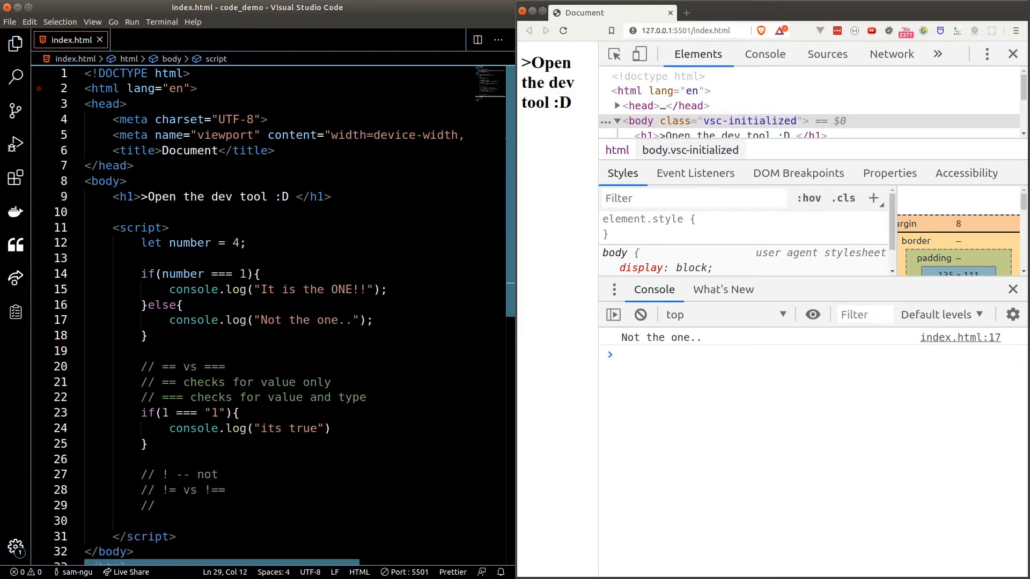
pyautogui.scroll(-3)
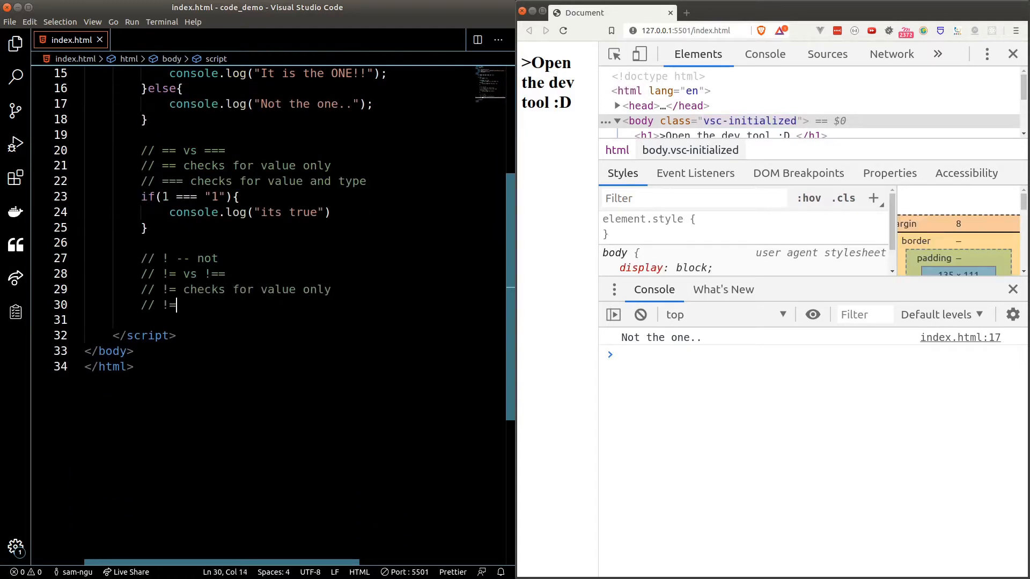
pyautogui.write('== checks for value and type')
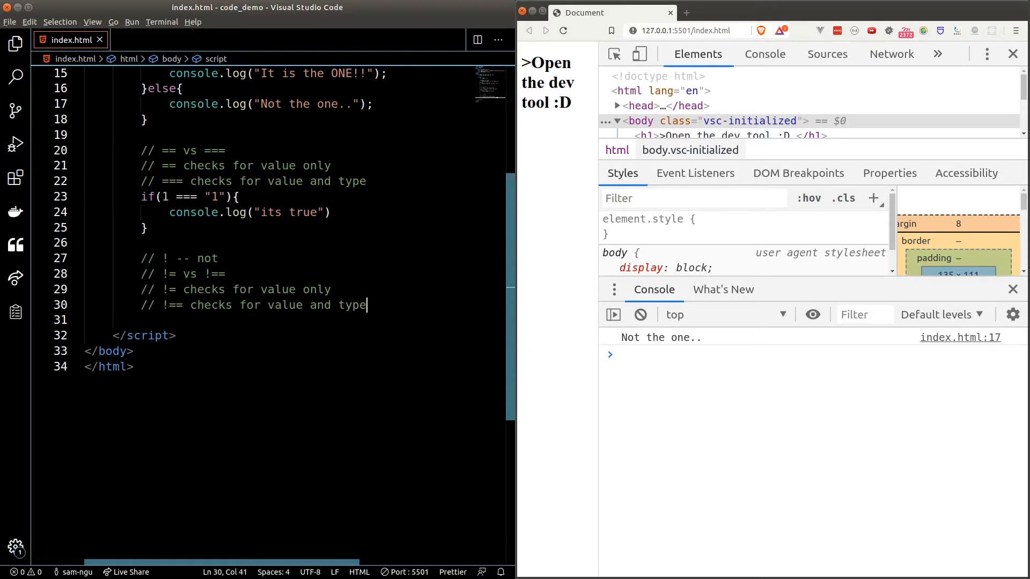
# Write if (1 !== "1") logging 'not equal', then start comments on < and <= operators.
pyautogui.write('if()')
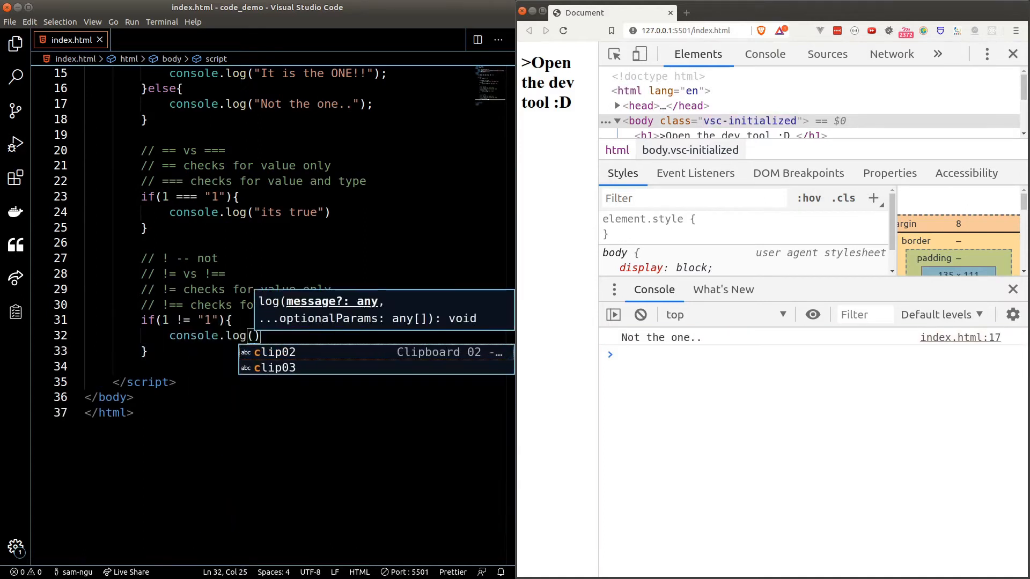
pyautogui.write("'not equal'")
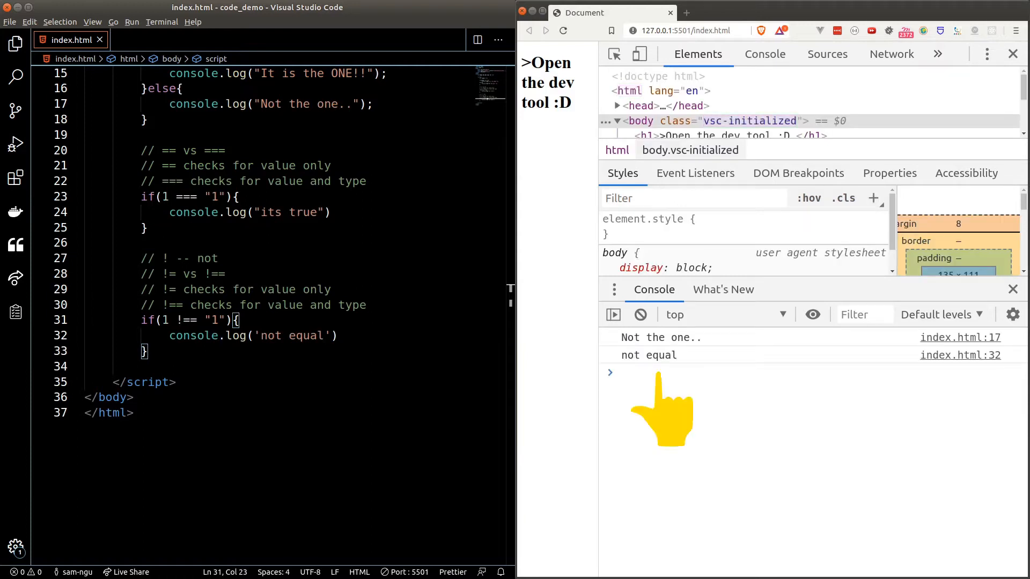
pyautogui.press('Return')
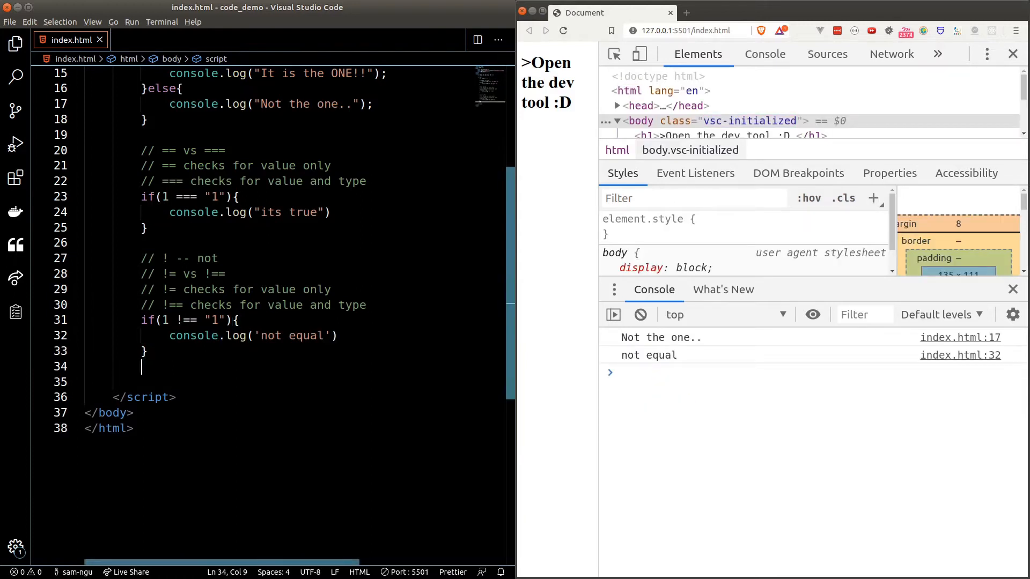
pyautogui.write('// <  <= lesser, lesser or equal to')
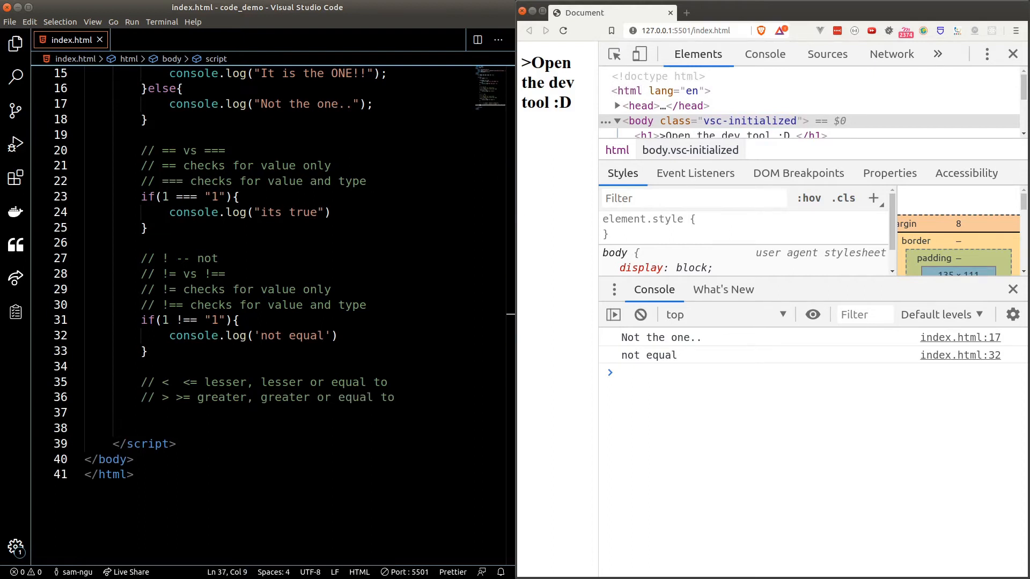
# Write if (2 < 5) logging 'less', then begin a confirm("Do you want an") response line.
pyautogui.write('if(')
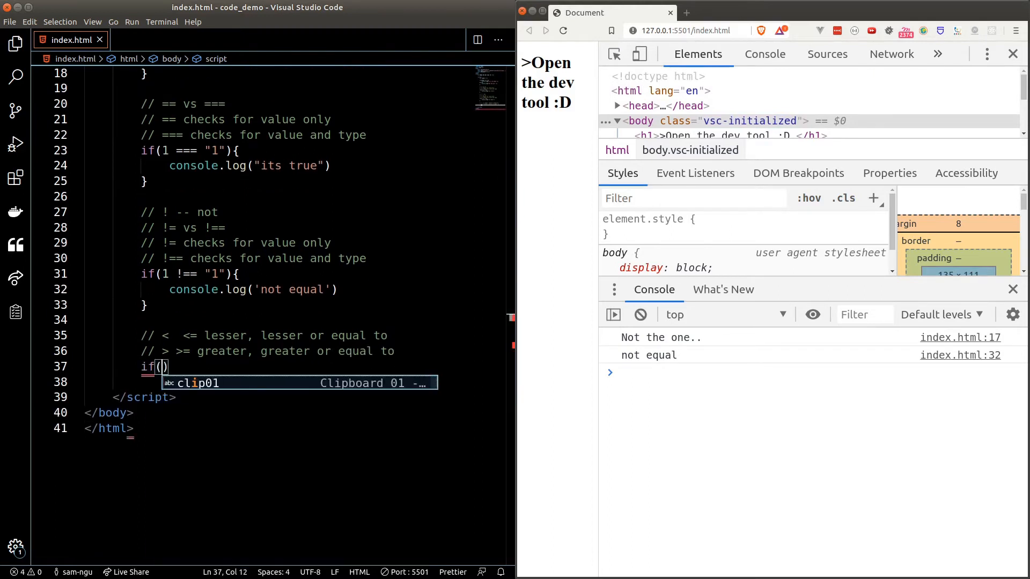
pyautogui.write('2 < 5){')
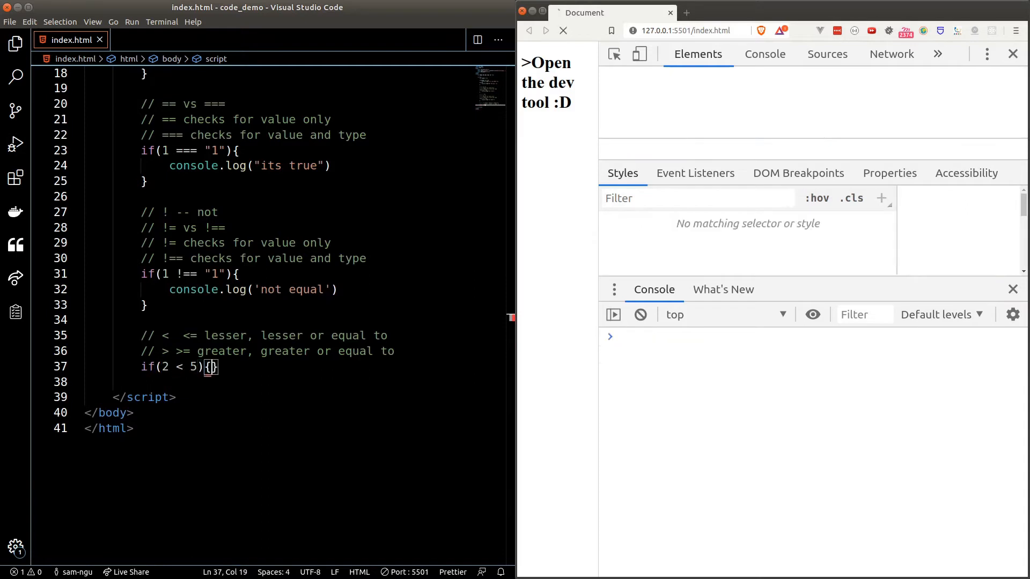
pyautogui.write("console.log('less');")
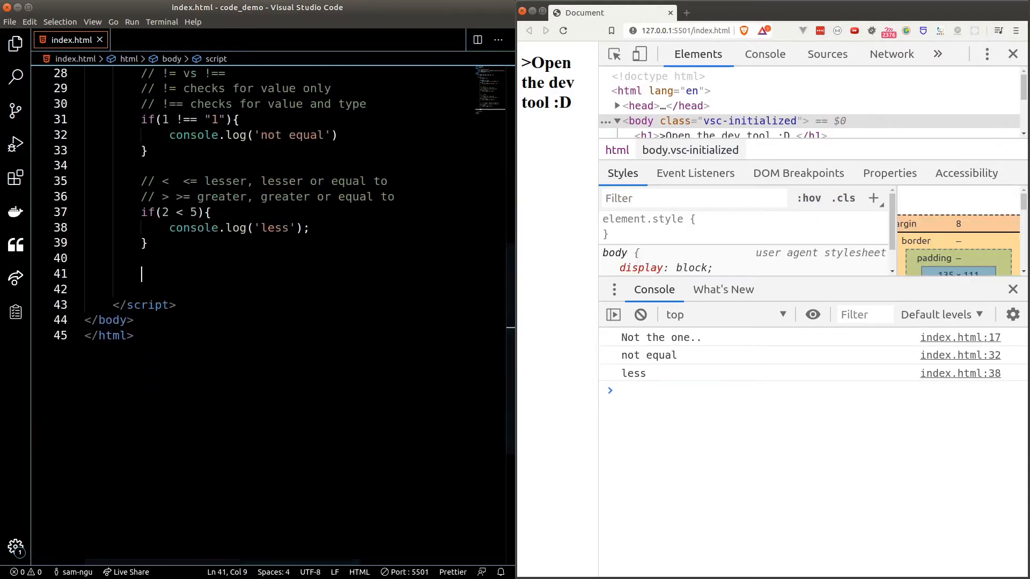
pyautogui.write('confirm("Do you want an"')
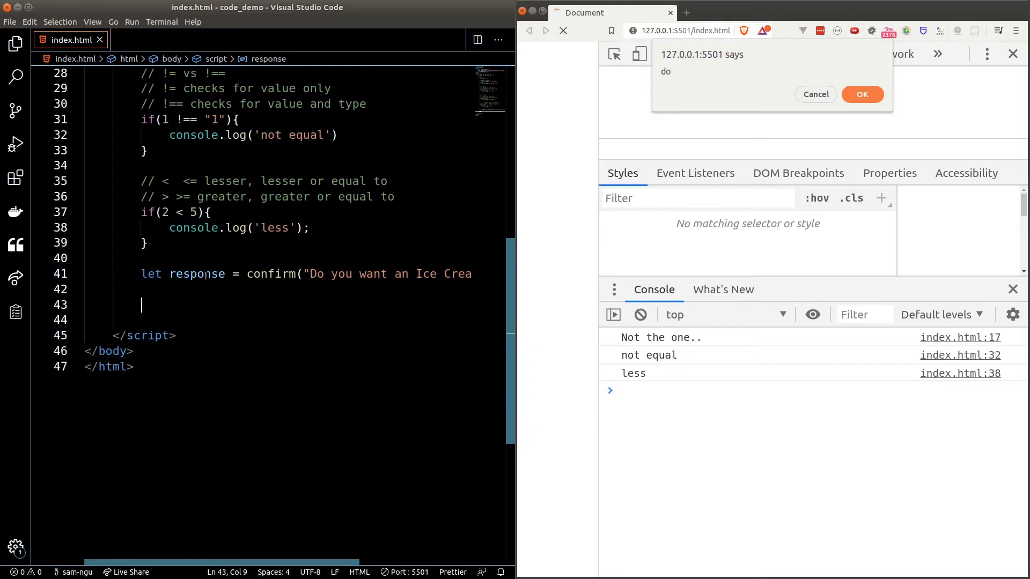
# Finish the confirm and add if(response) alerting 'Here you go!' else 'Too bad :('.
pyautogui.write('f')
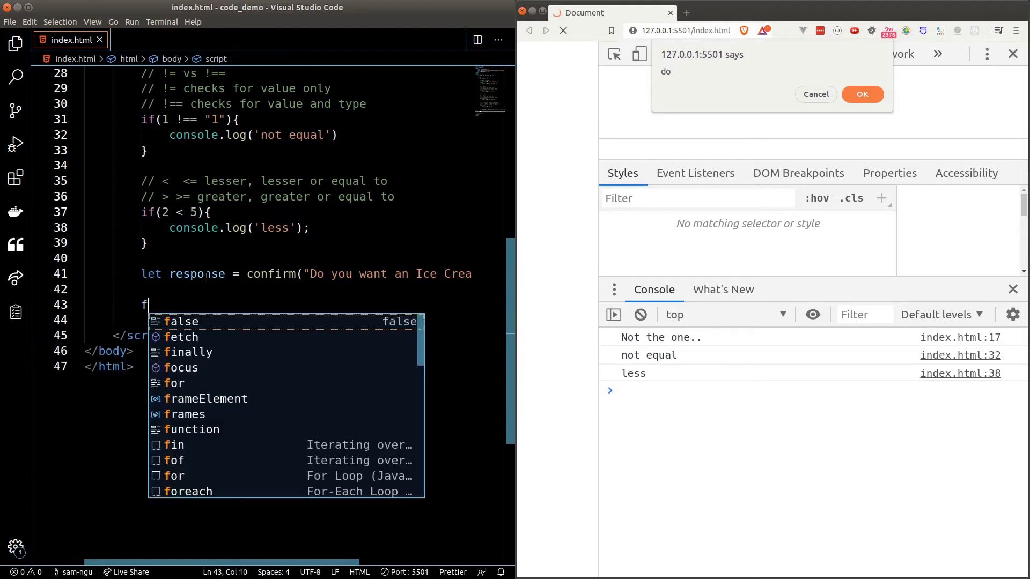
pyautogui.write('if(response')
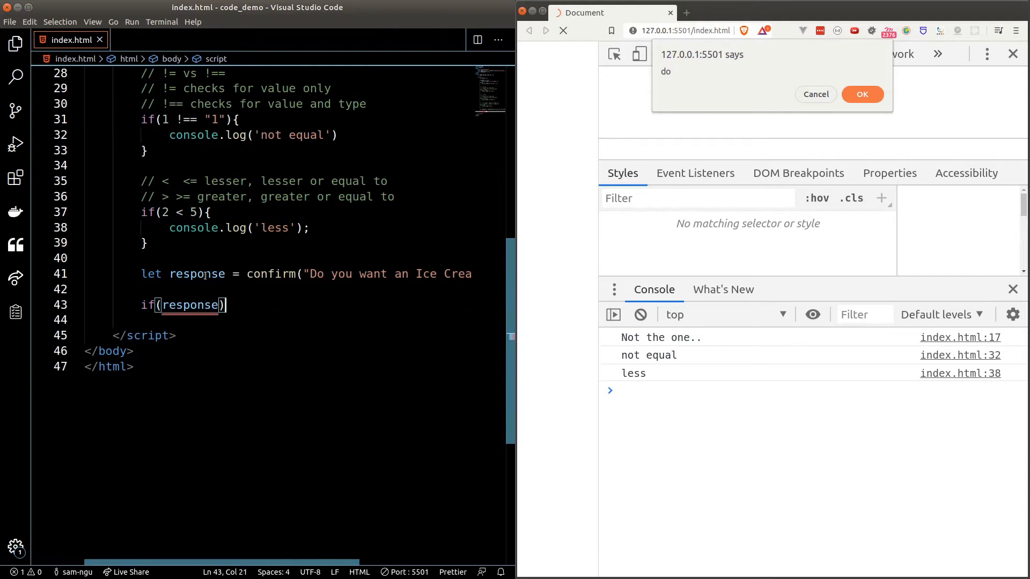
pyautogui.write('{')
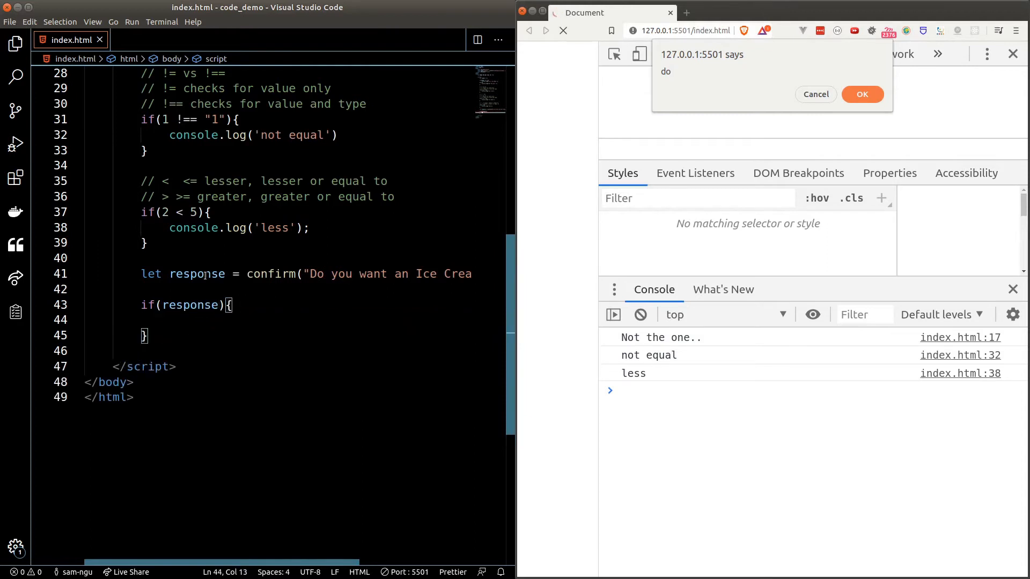
pyautogui.write('alert("Too bad :(");')
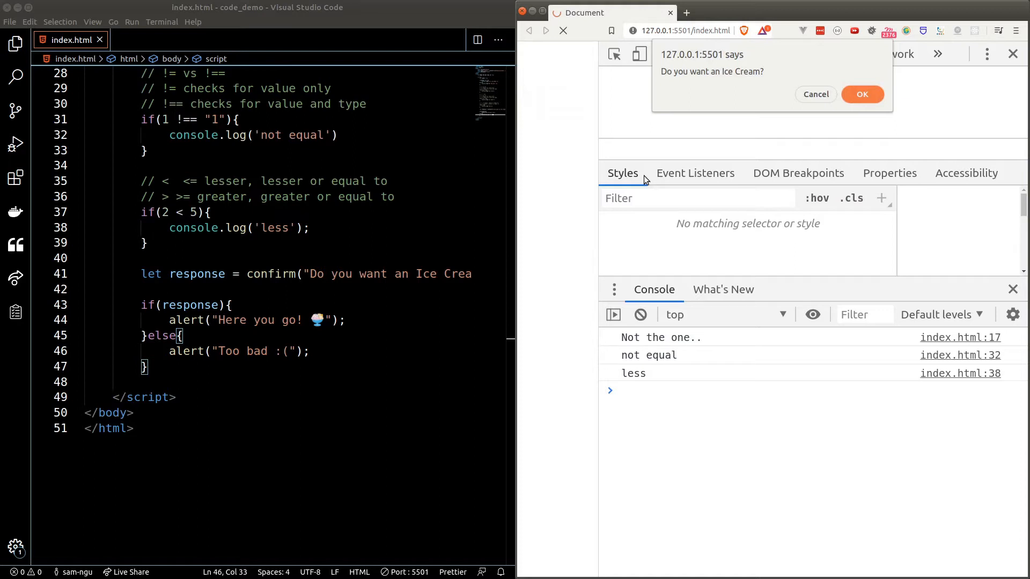
# In Brave, accept the ice cream offer, dismiss 'Here you go!', then decline it.
pyautogui.click(863, 94)
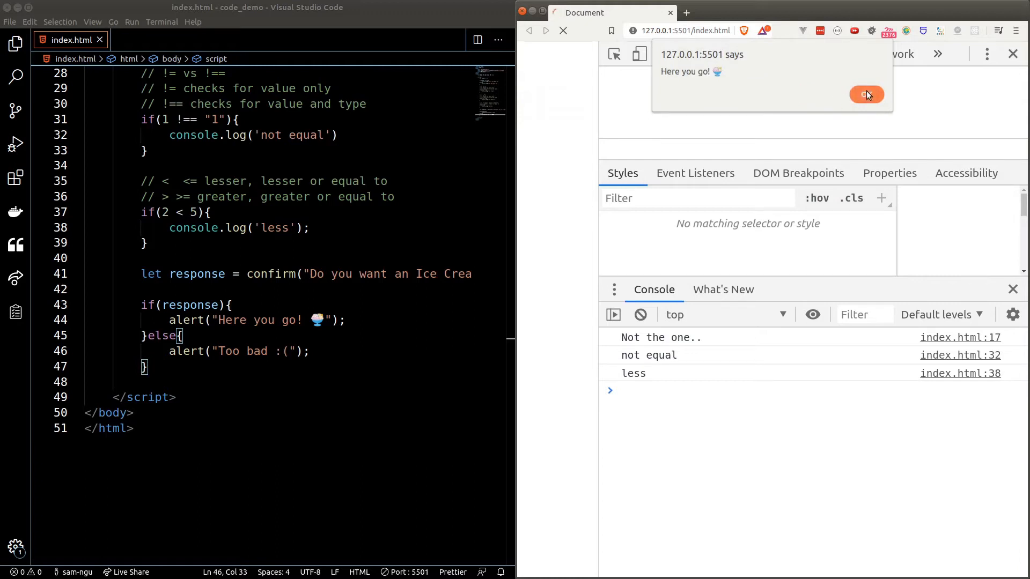
pyautogui.click(867, 95)
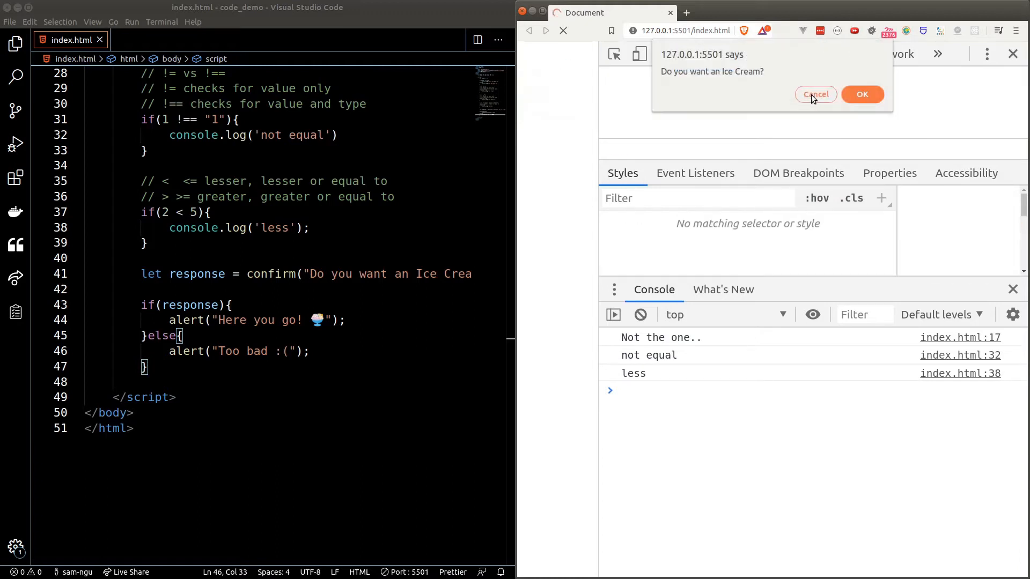
pyautogui.click(815, 94)
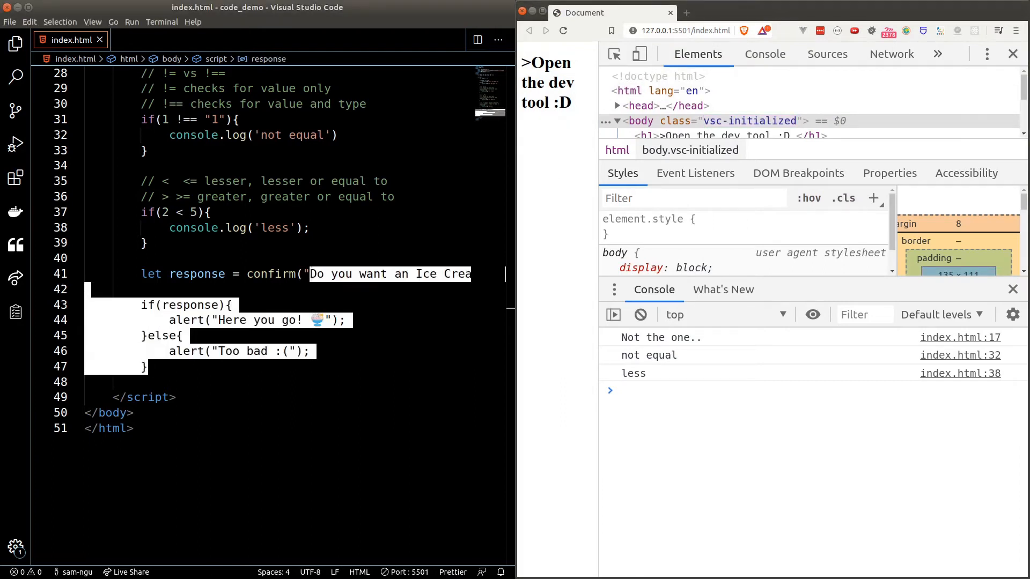
# Comment out the ice-cream code and start let answer = prompt("What is 1 + 5?") with an if block.
pyautogui.press('ctrl+/')
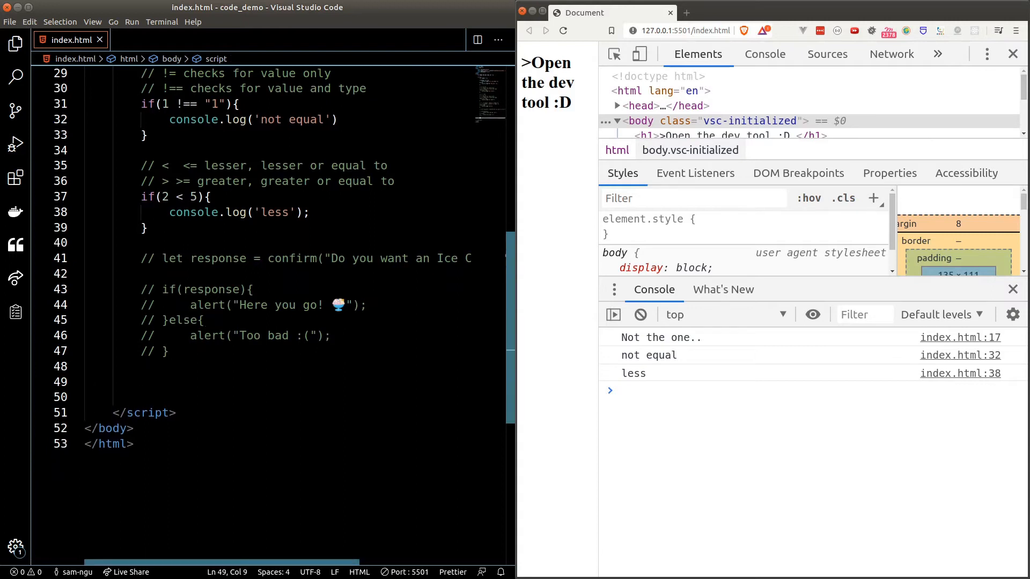
pyautogui.write('let answer = prompt("What is 1 + 5?");')
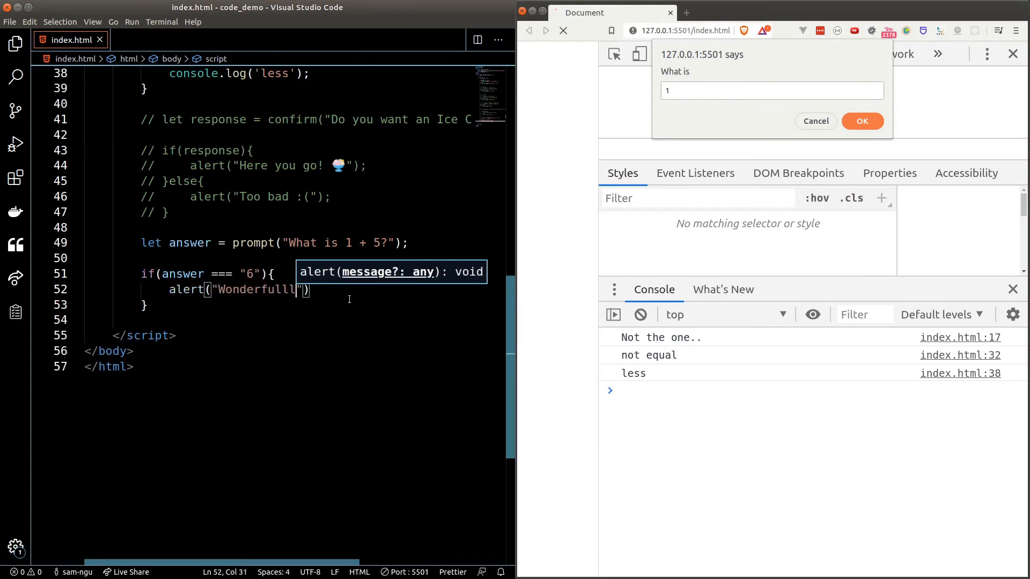
pyautogui.click(348, 305)
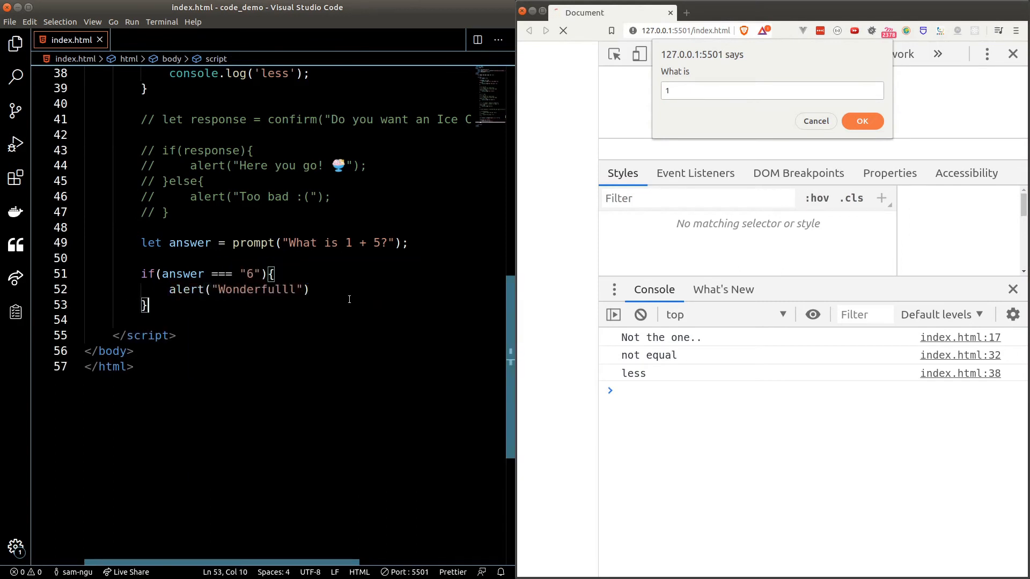
pyautogui.write('ert')
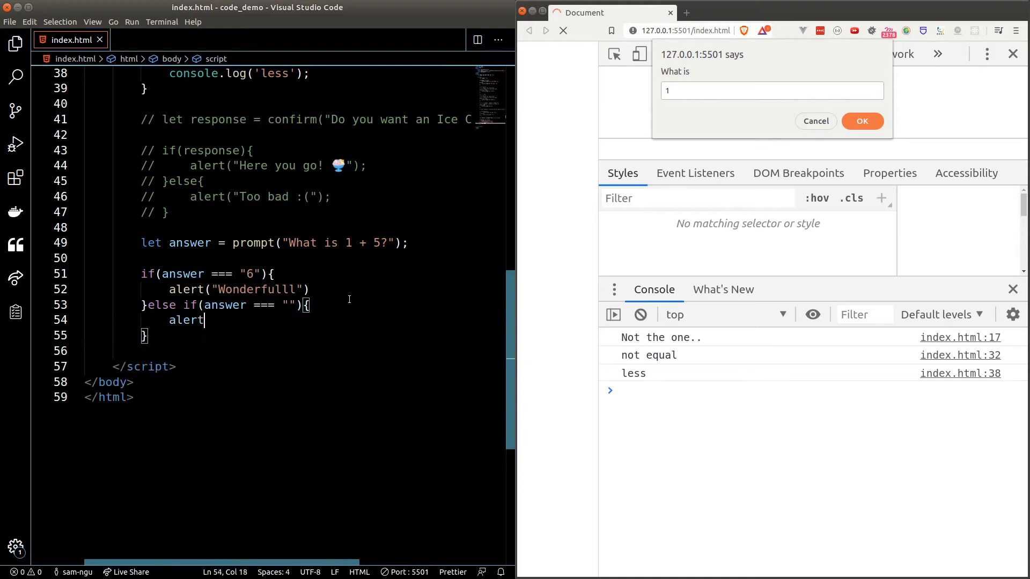
# Add else if and else alerts 'You didn't even try' and 'Whoopss! Try again.', then focus the browser prompt.
pyautogui.write('("You didn\'t even try")')
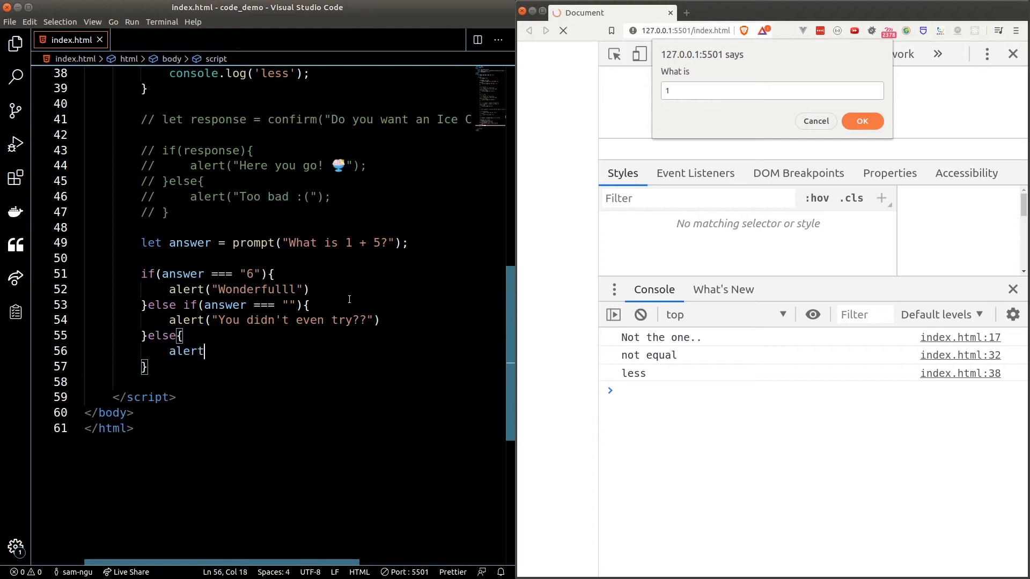
pyautogui.write('("Whoopss! Try again.')
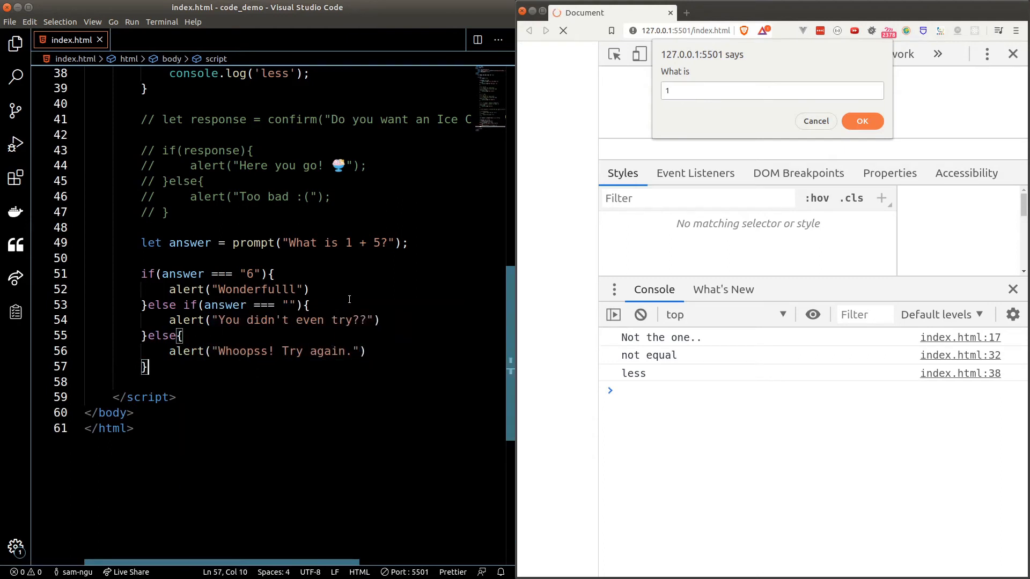
pyautogui.click(771, 90)
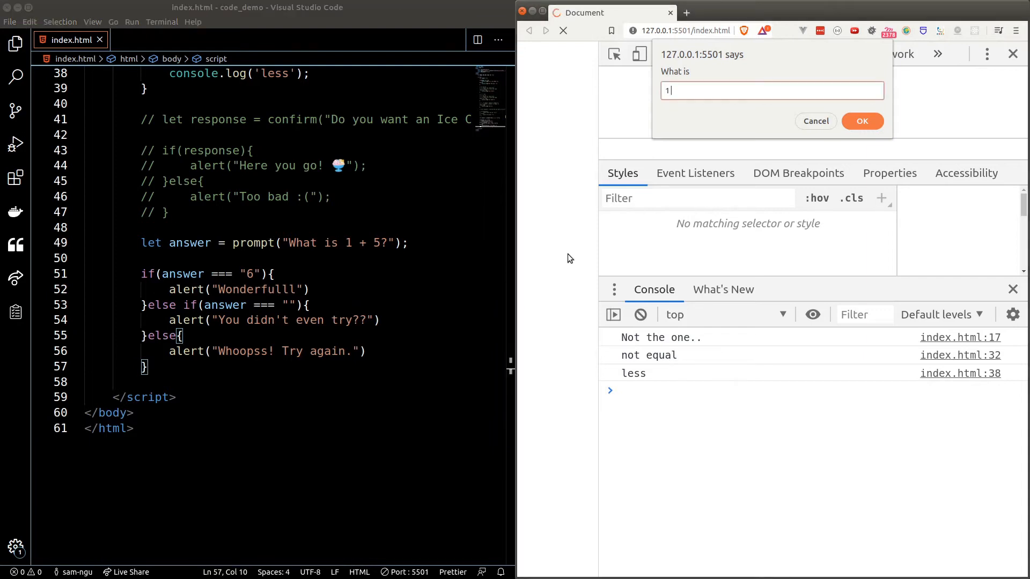
# Submit an empty answer to the math prompt and dismiss the 'You didn't even try??' alert.
pyautogui.click(863, 121)
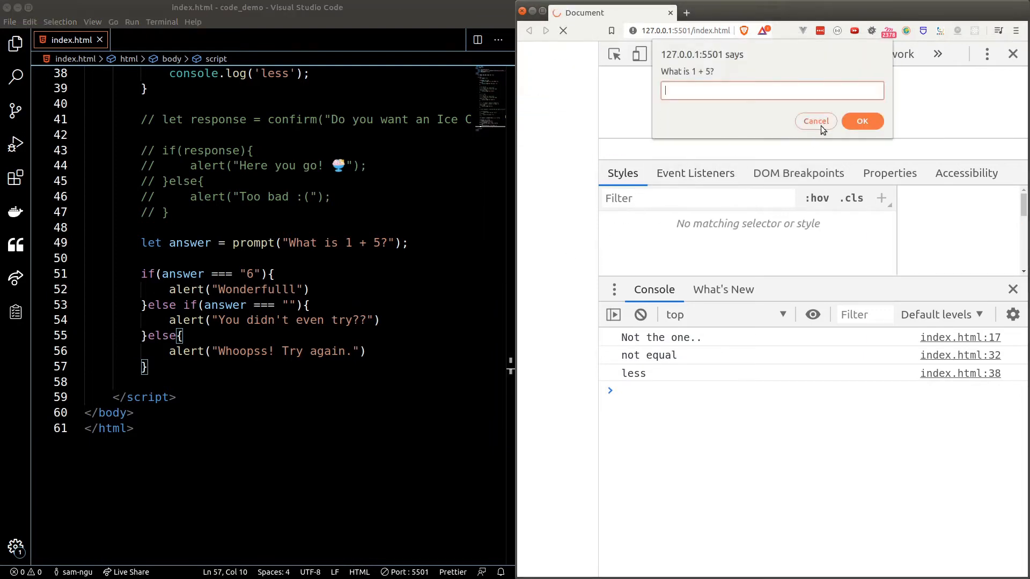
pyautogui.click(862, 121)
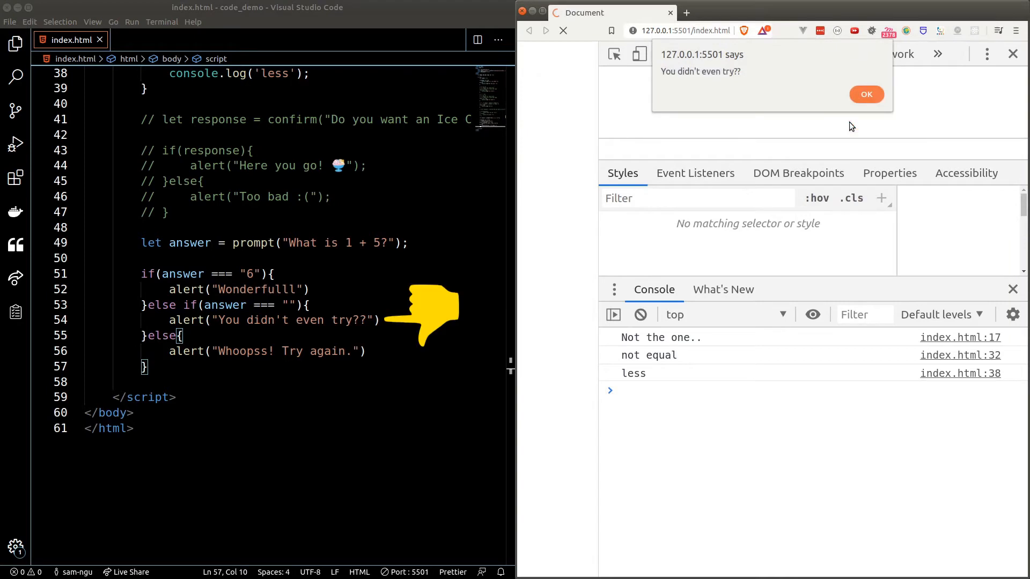
pyautogui.click(866, 94)
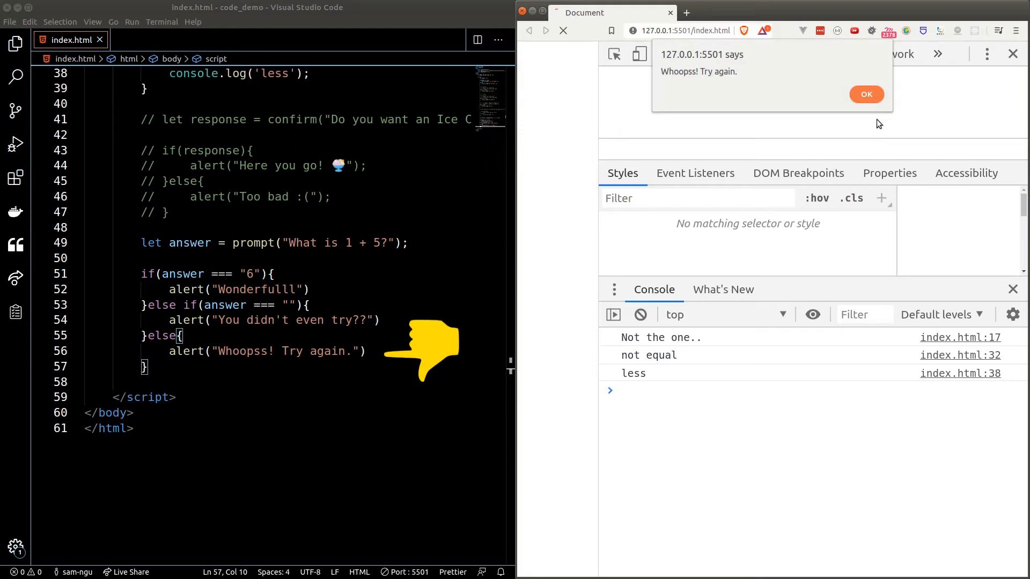
# Dismiss the 'Whoopss! Try again.' alert, answer 6, and dismiss the 'Wonderfulll' alert.
pyautogui.click(867, 94)
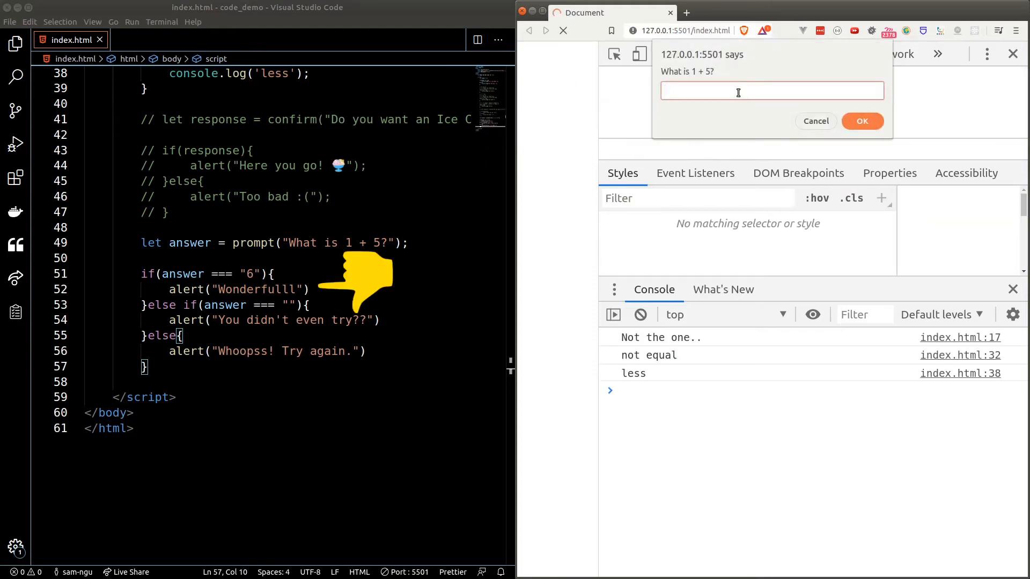
pyautogui.click(861, 122)
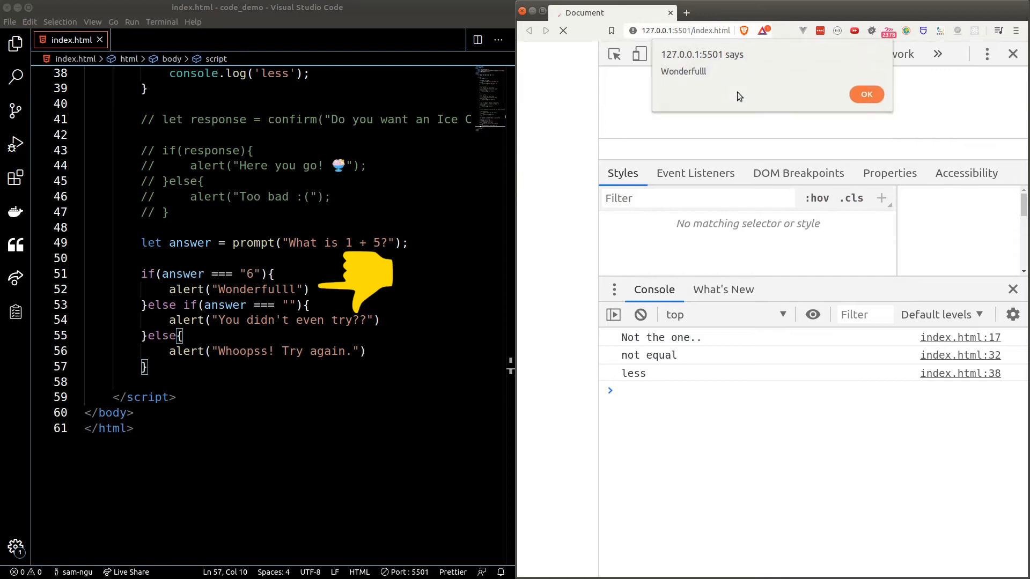
pyautogui.click(866, 94)
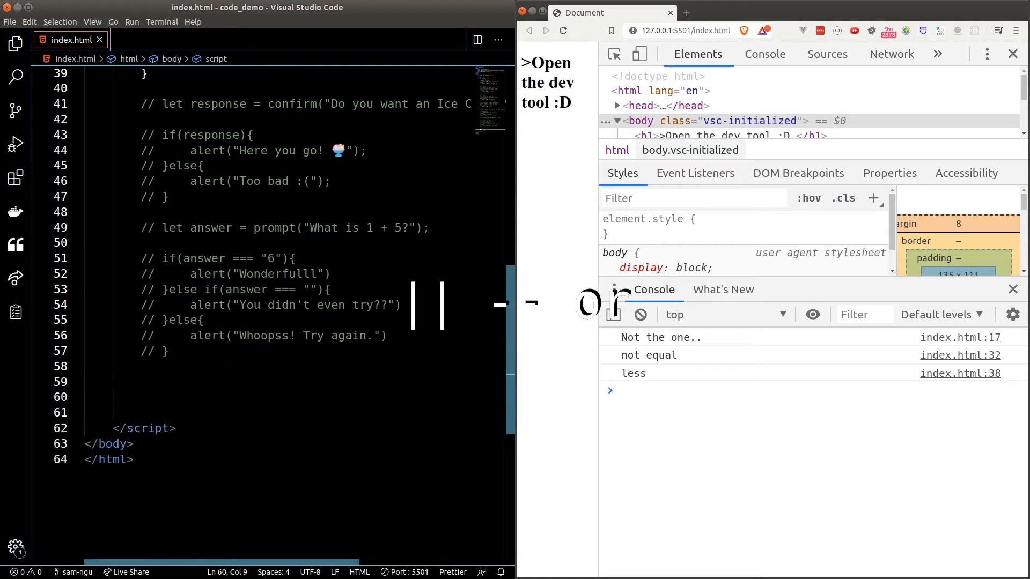
# Declare const username = prompt and add comments describing the sam-or-admin login rule.
pyautogui.scroll(-3)
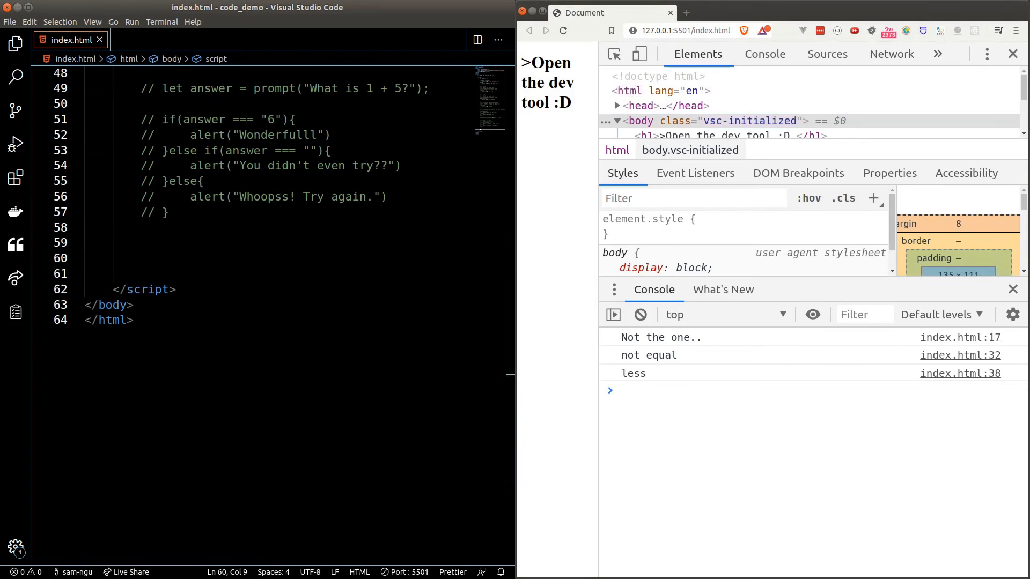
pyautogui.write('const username = prompt("Username?");')
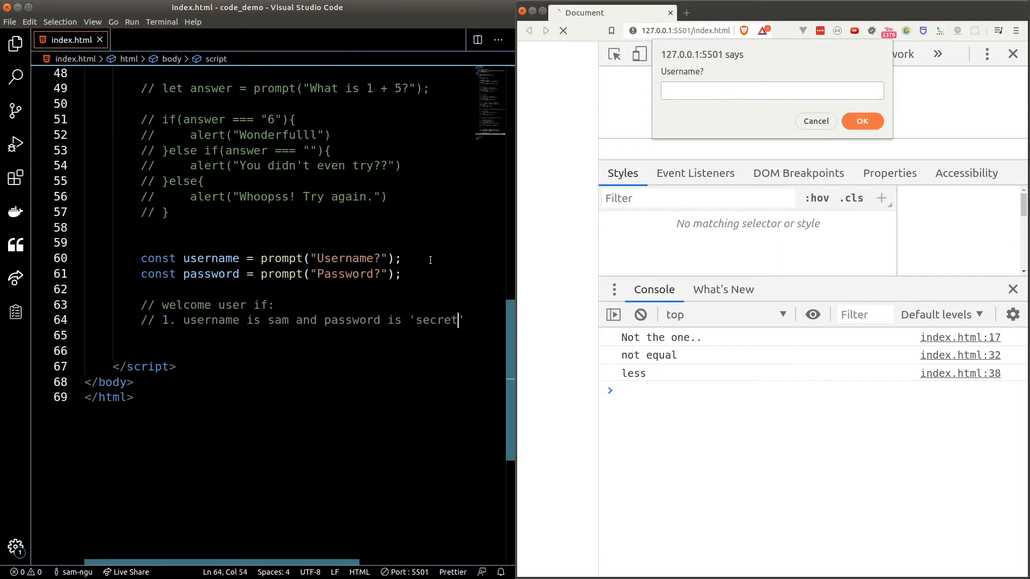
pyautogui.write('// 2. or username is admin')
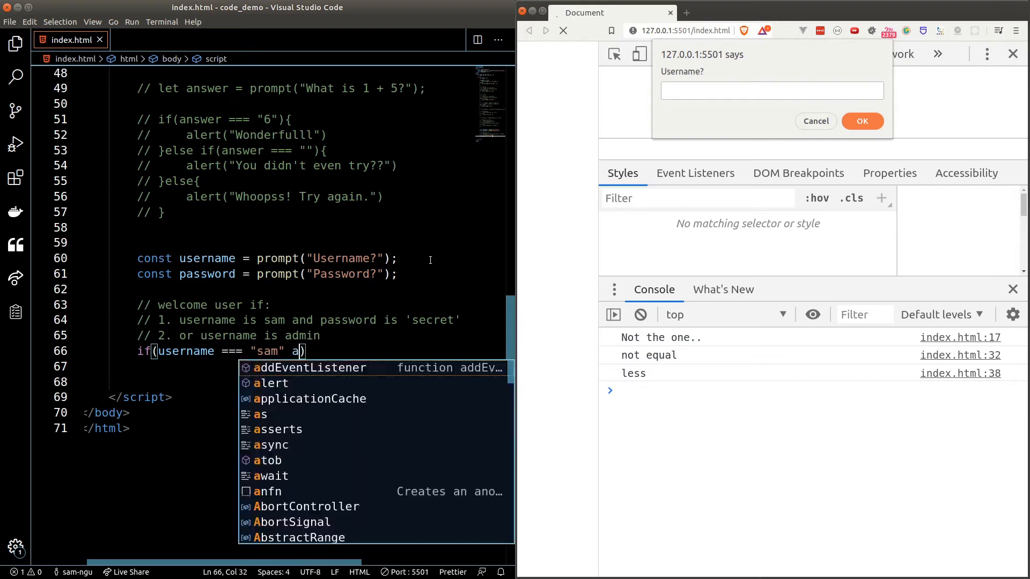
pyautogui.write('&& password')
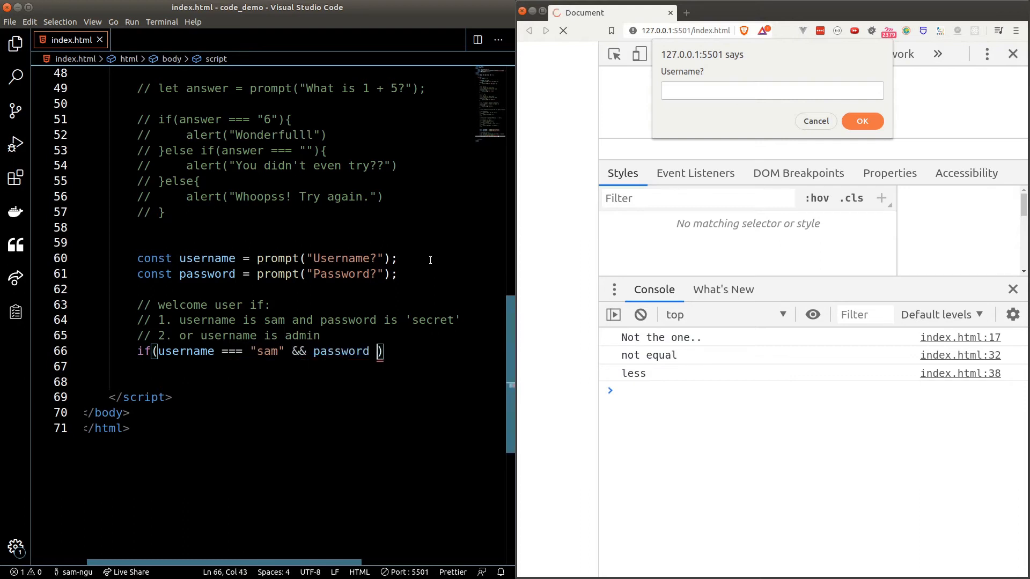
pyautogui.write('=== "secret"')
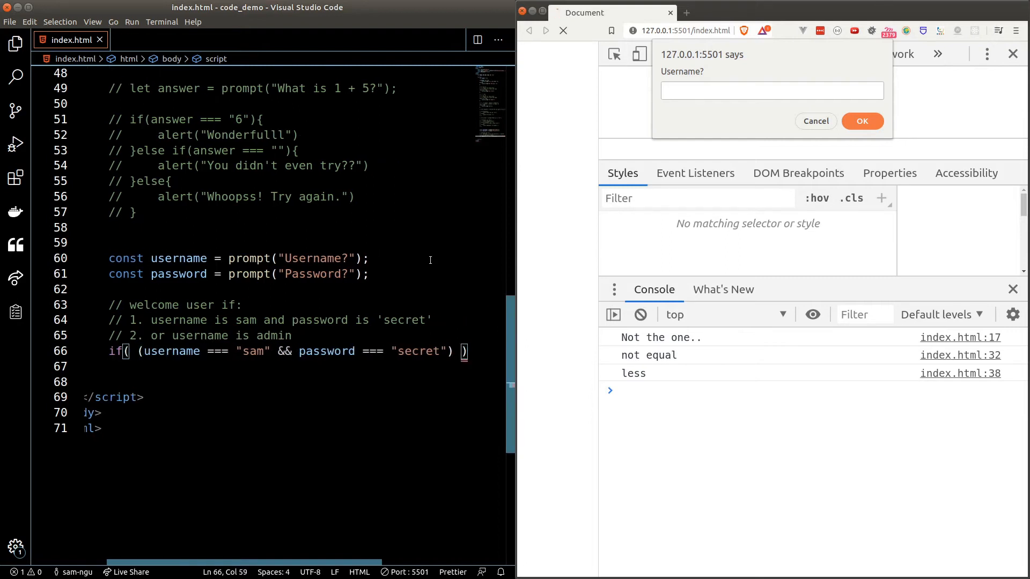
pyautogui.write('||')
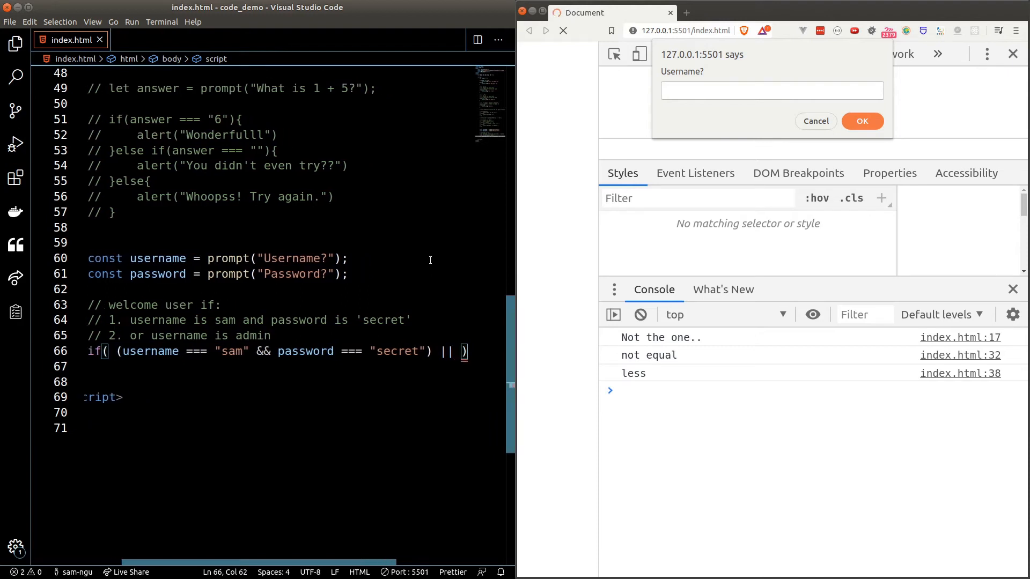
pyautogui.write('username ===')
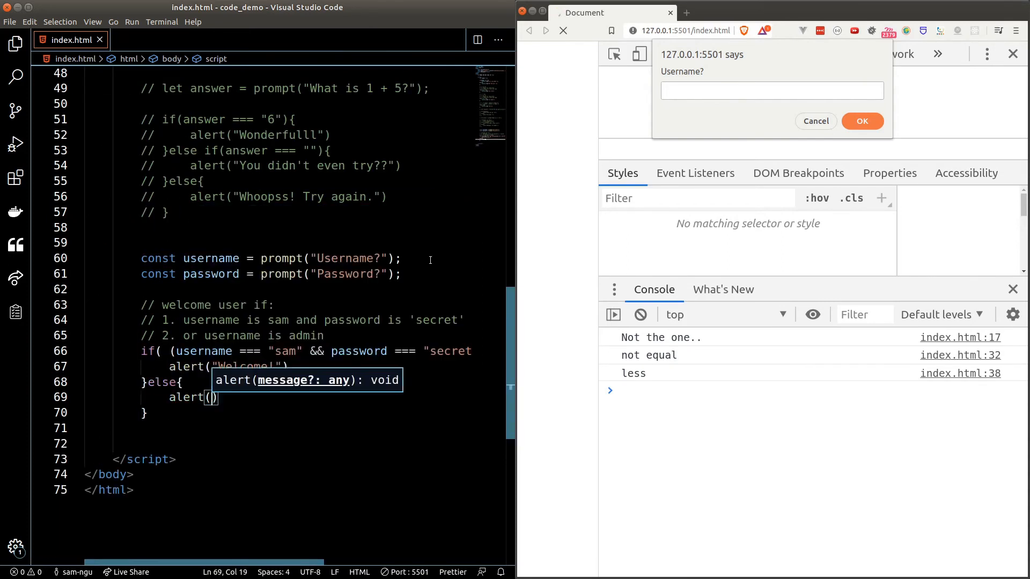
pyautogui.write('"Nope!"')
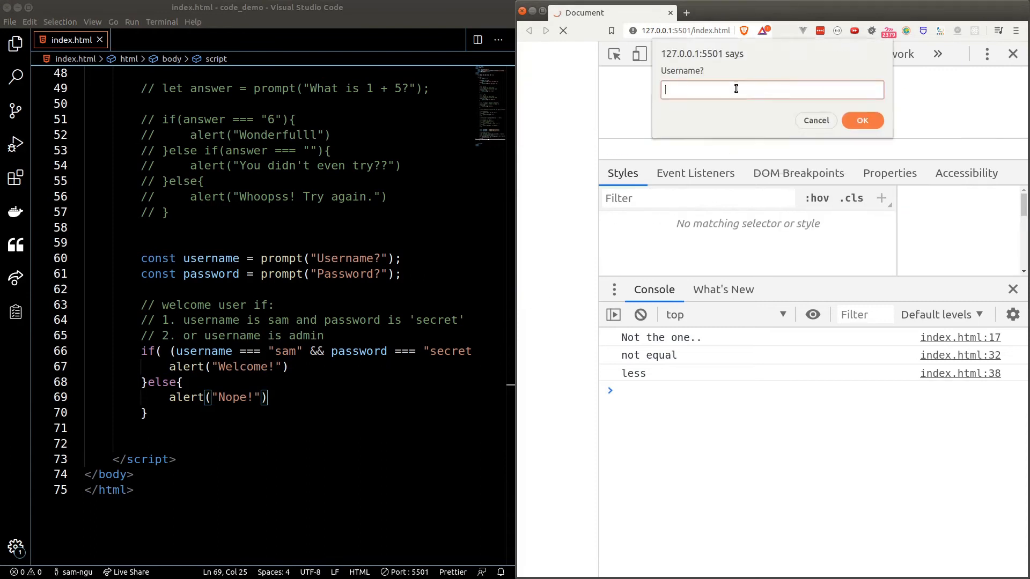
# In Brave, submit empty credentials, then username admin to get 'Welcome!', and submit the password prompt again.
pyautogui.click(863, 121)
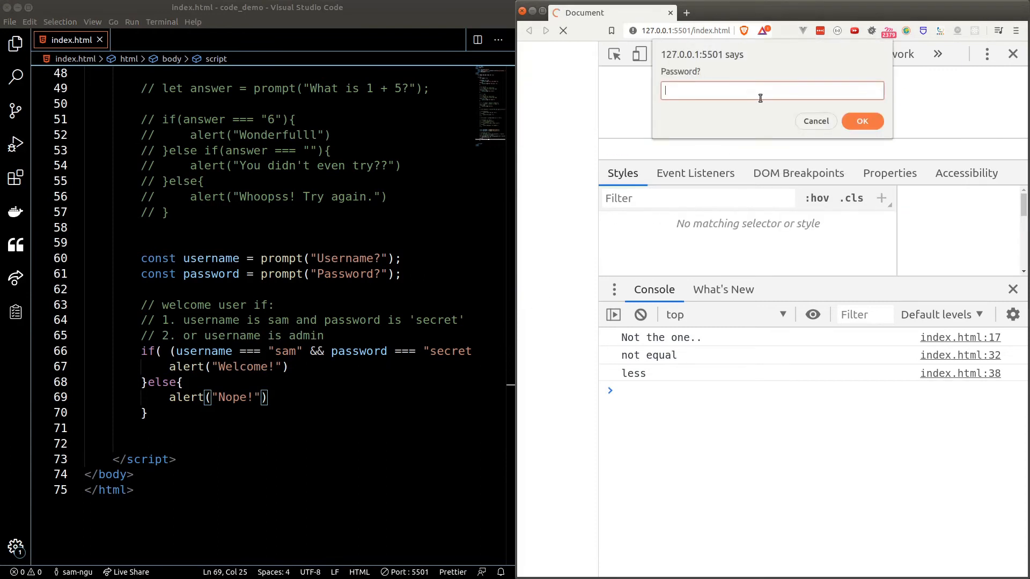
pyautogui.click(863, 121)
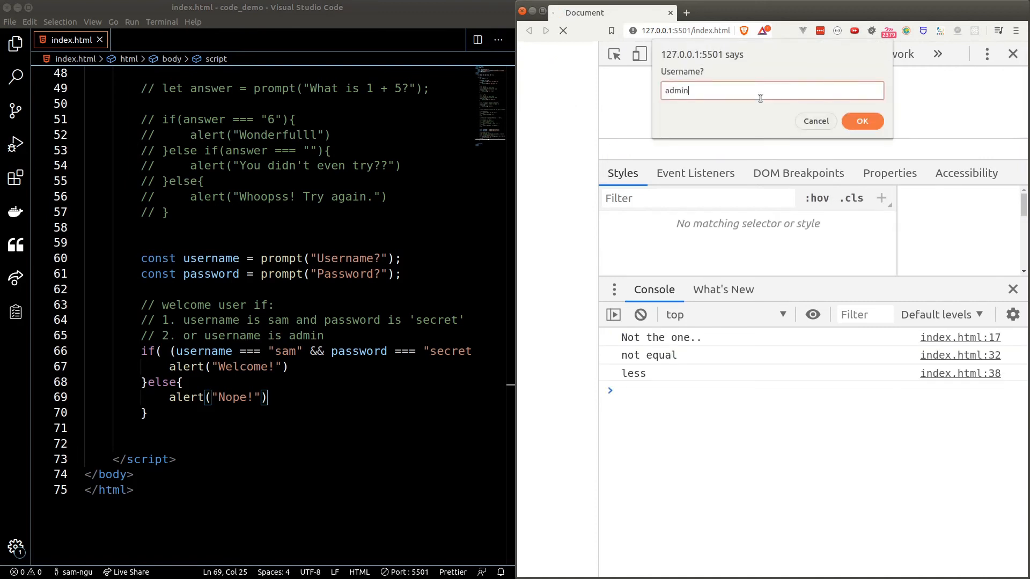
pyautogui.click(862, 121)
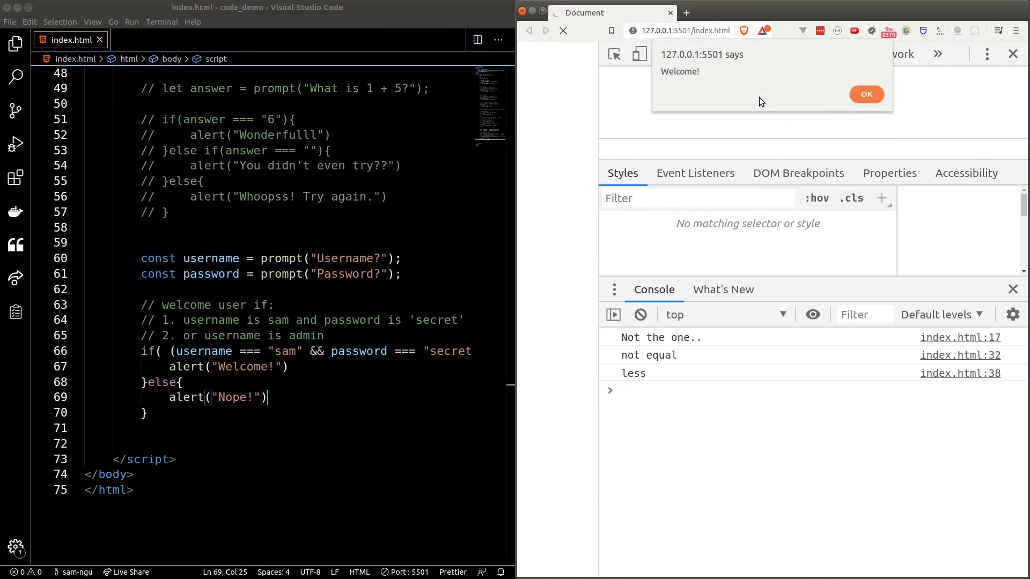
pyautogui.click(866, 95)
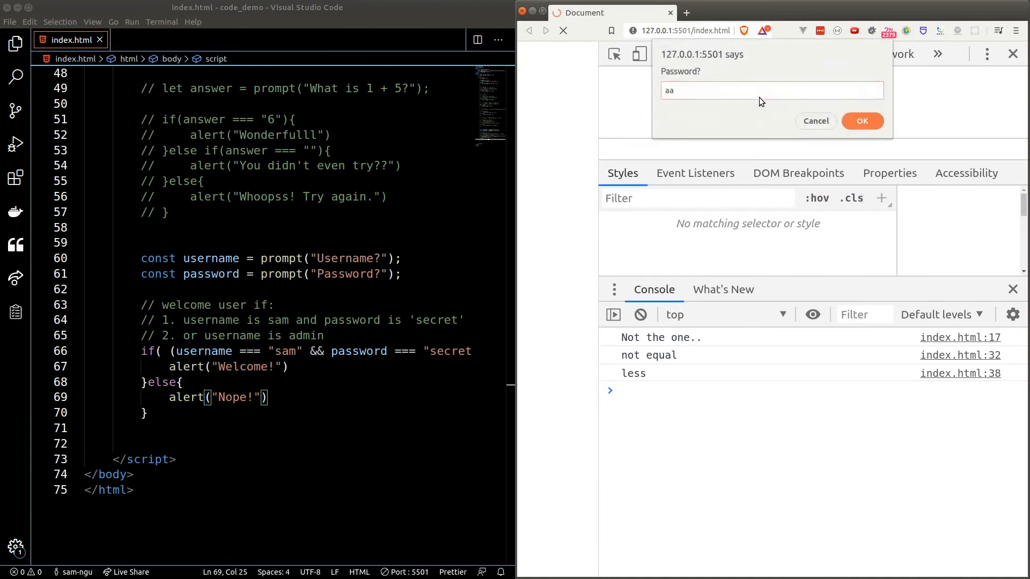
pyautogui.click(861, 122)
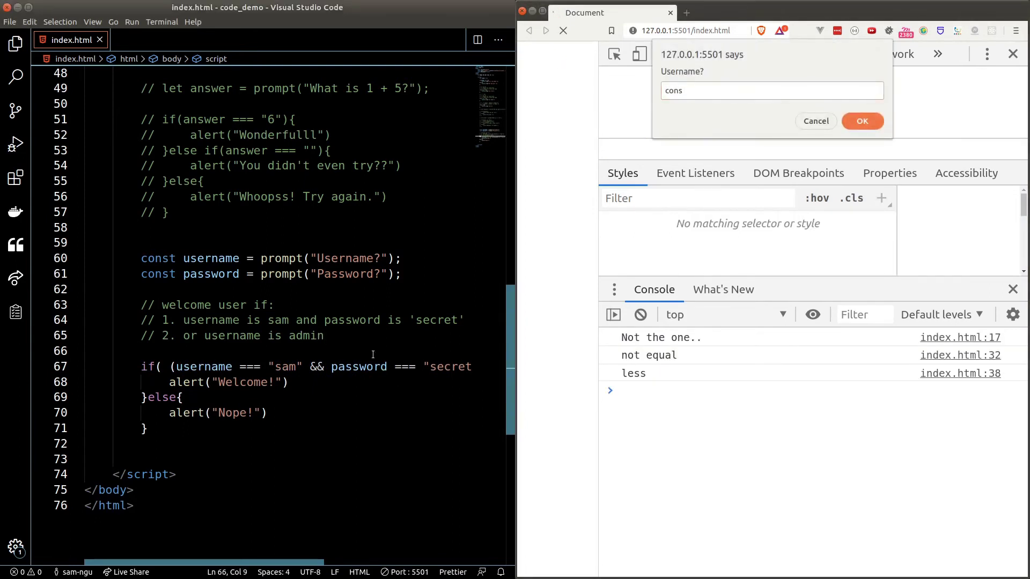
# Declare the isCredentialValid constant holding the login condition.
pyautogui.write('const')
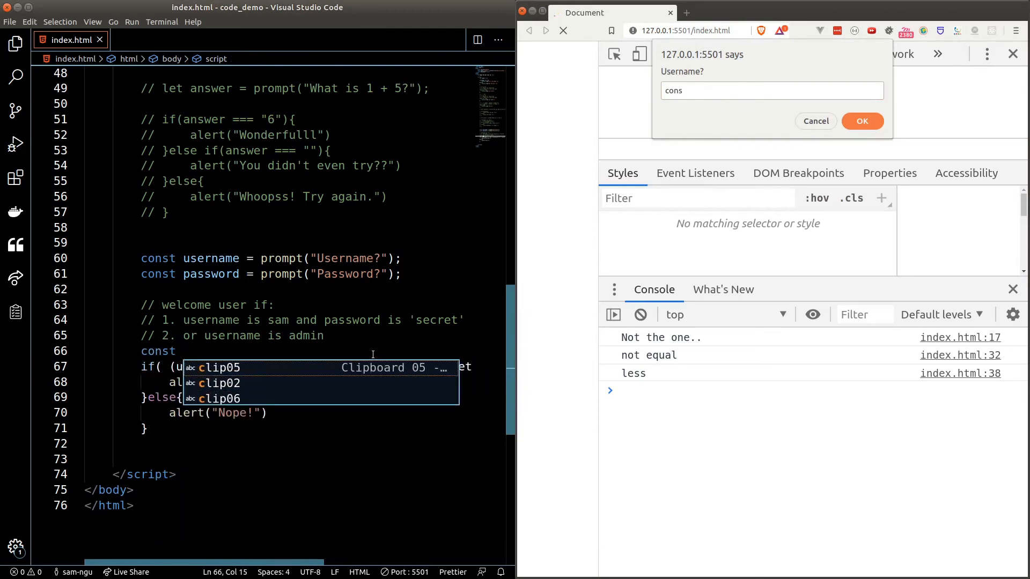
pyautogui.write('is')
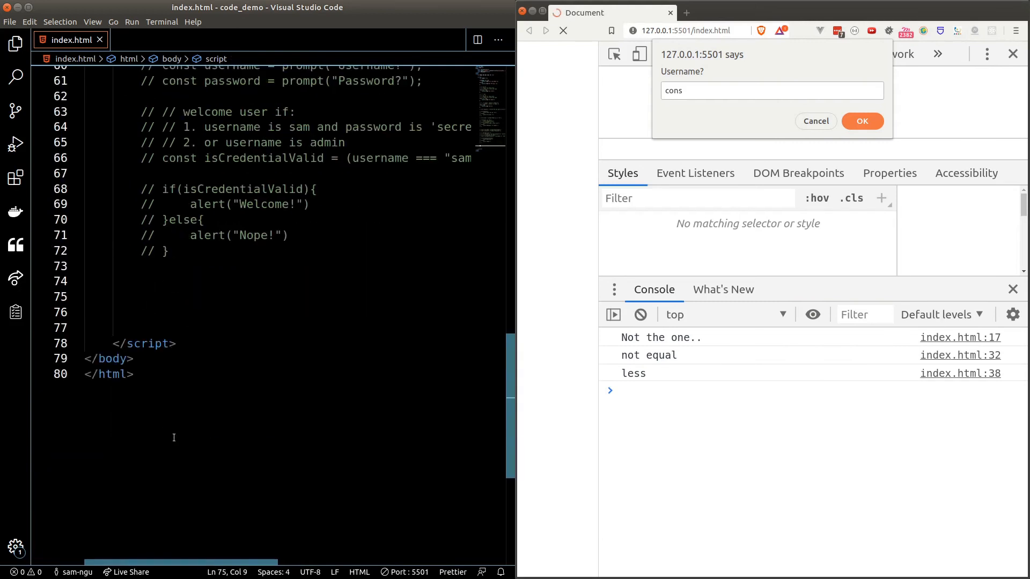
# Declare let check, assign the number 12 and log whether check is truthy.
pyautogui.write('let check;')
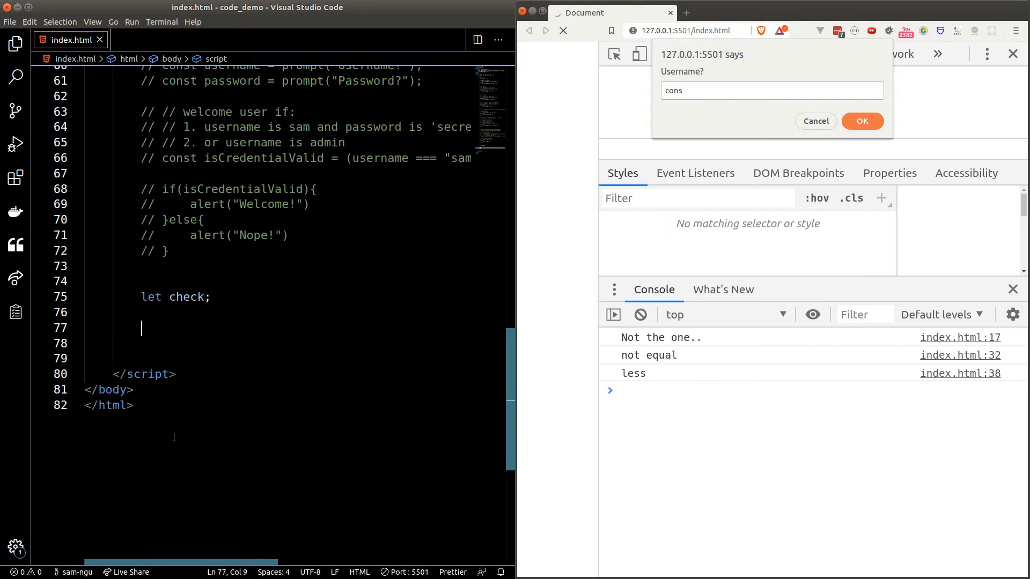
pyautogui.write('// Number')
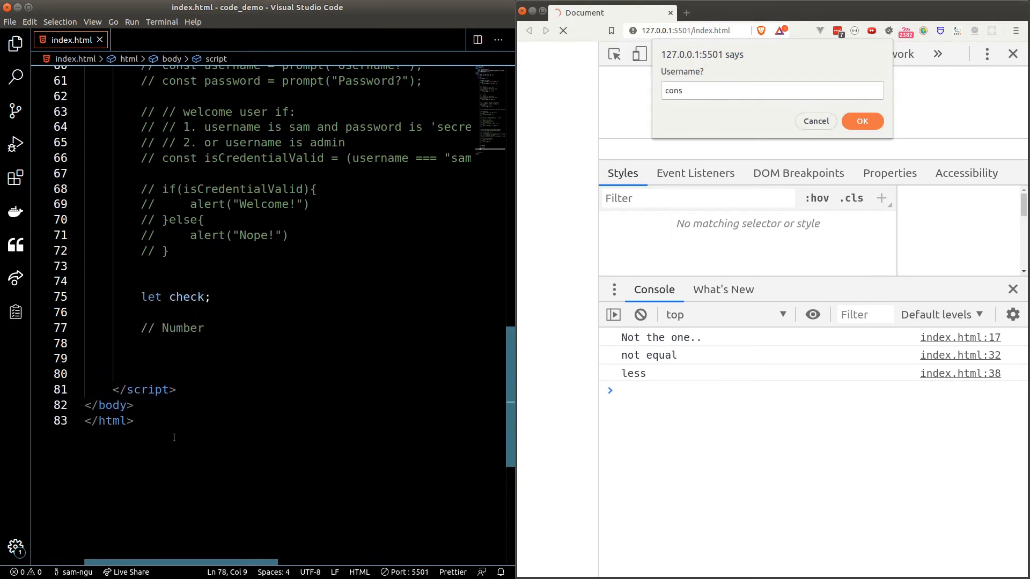
pyautogui.write('check')
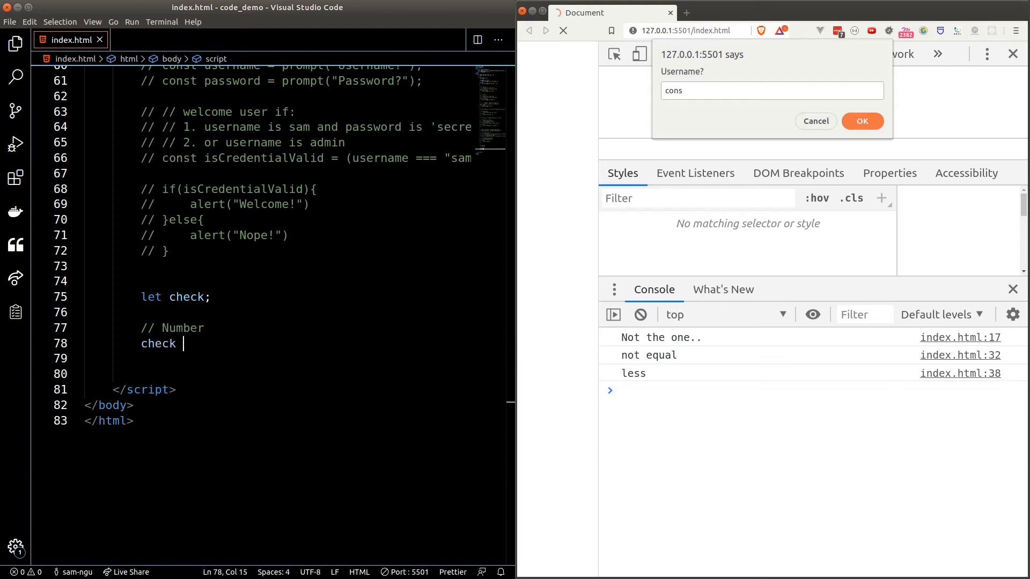
pyautogui.write('= 12;')
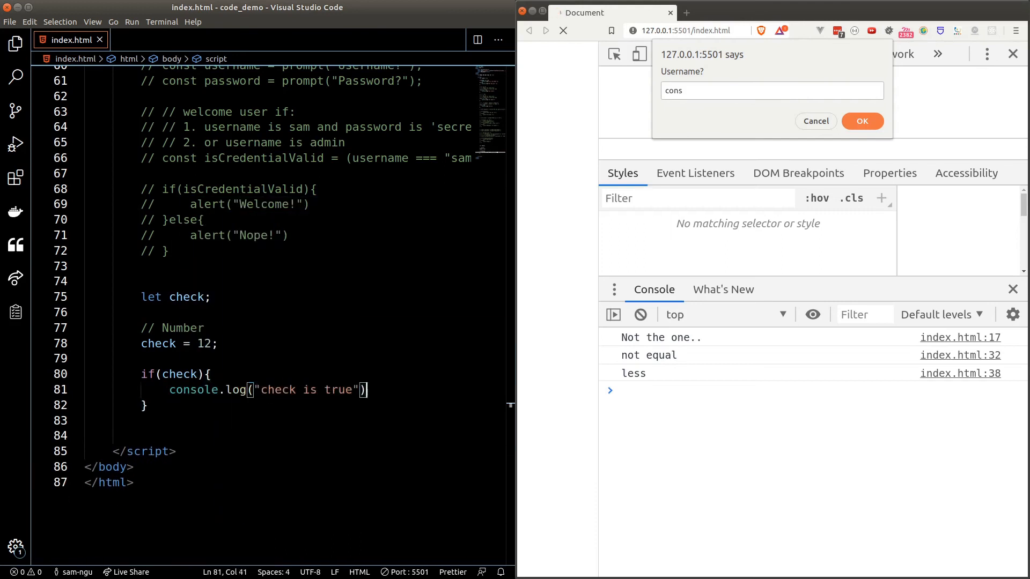
pyautogui.click(862, 121)
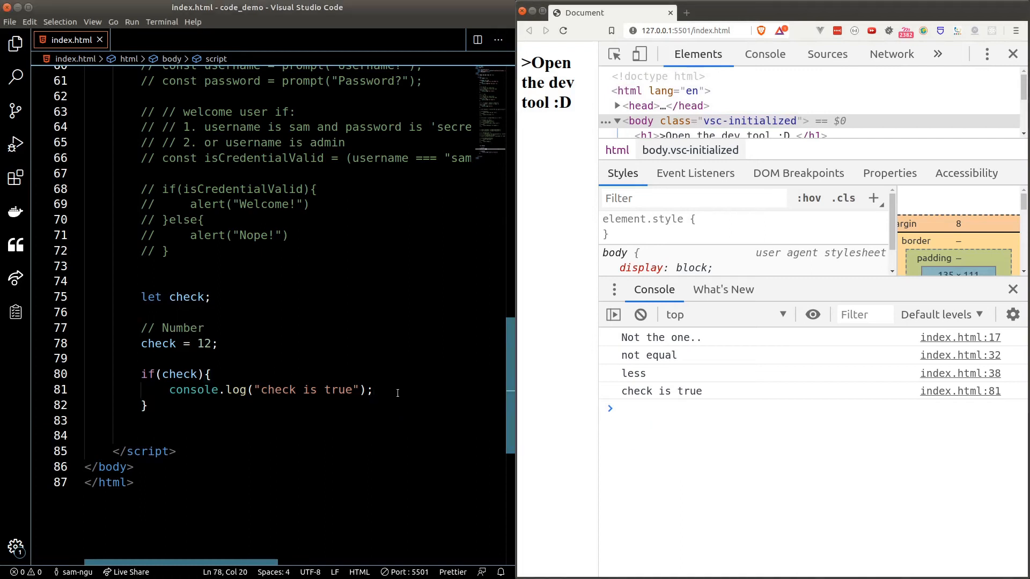
pyautogui.write('console.log("check is false");')
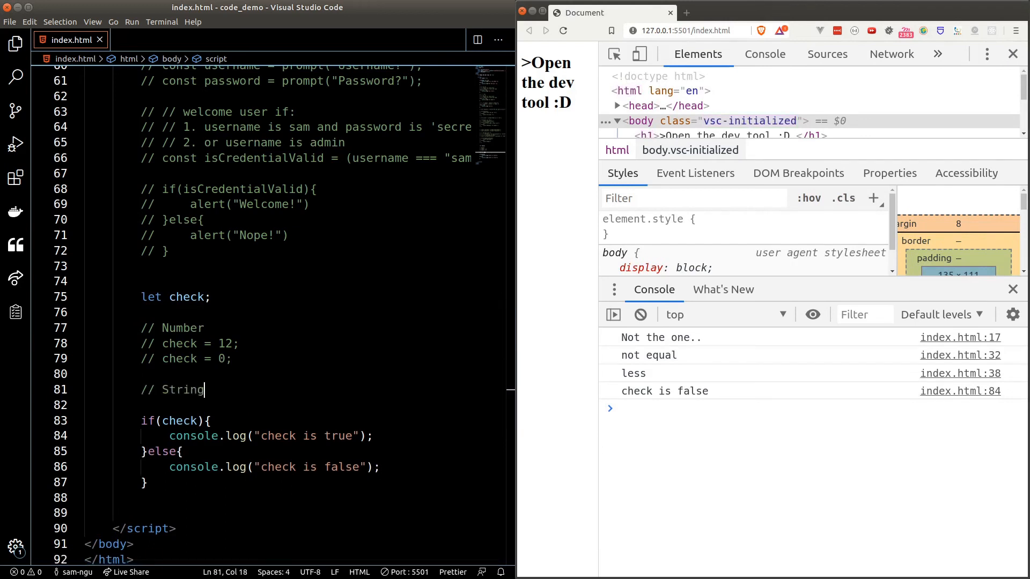
# Reassign check to "abc", an object, undefined and NaN to test each for truthiness.
pyautogui.write('check = "a')
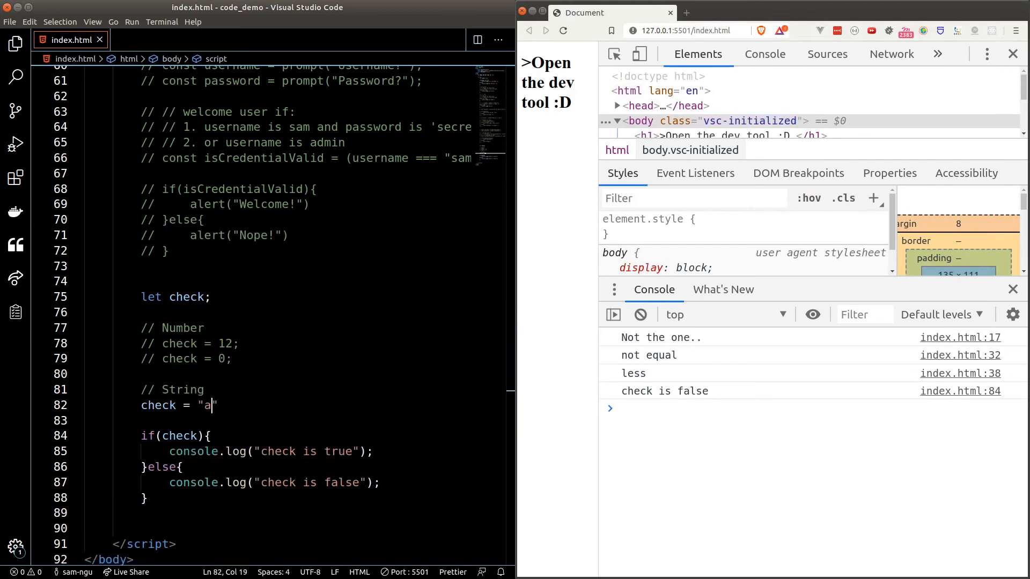
pyautogui.write('bc";')
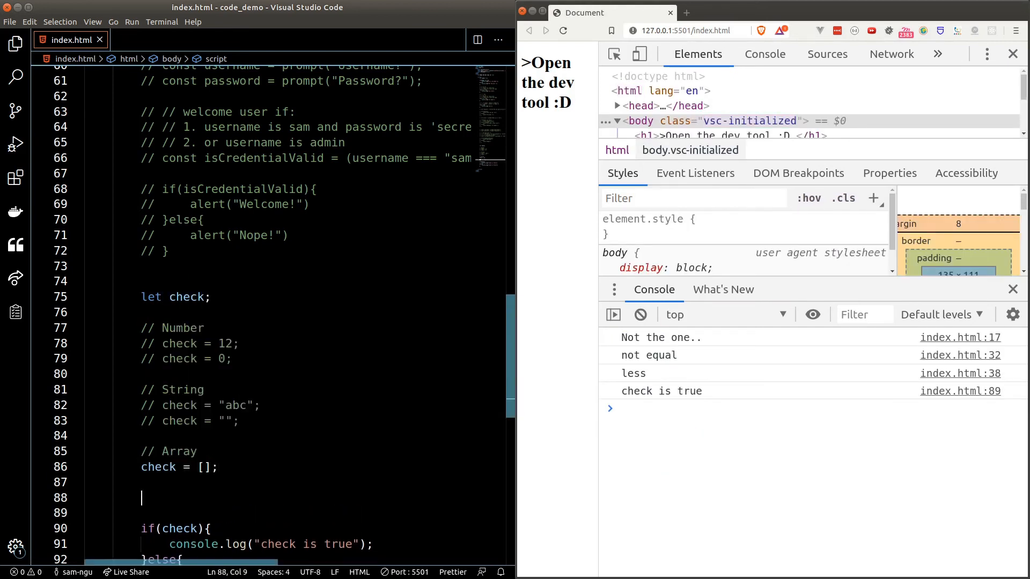
pyautogui.write('// Object')
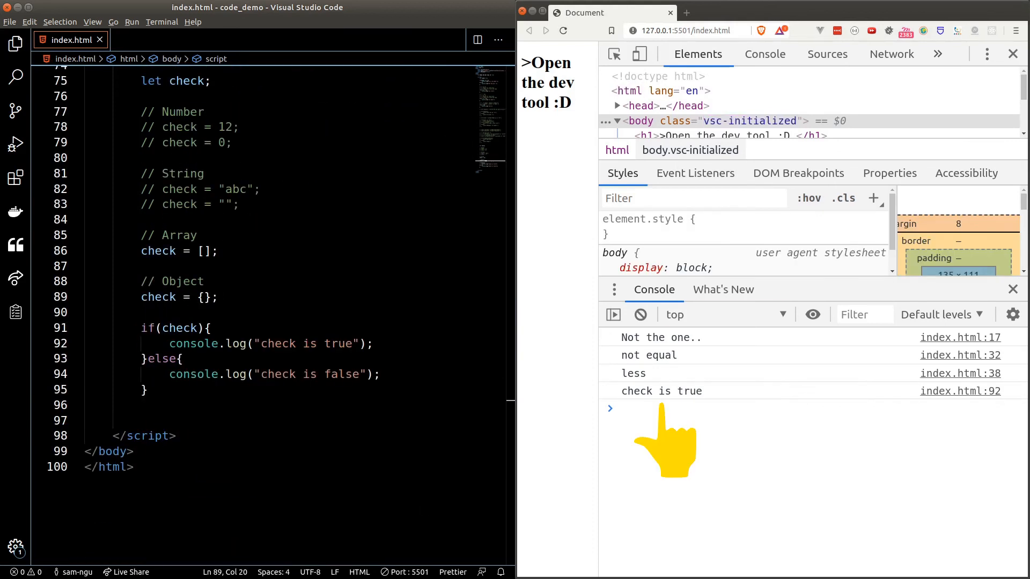
pyautogui.write('check = undefined;')
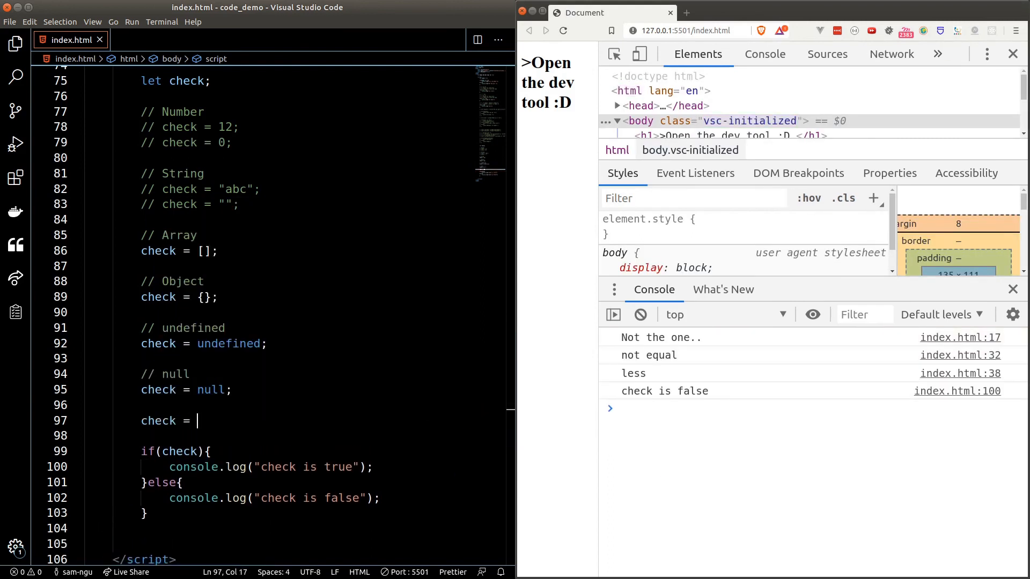
pyautogui.write('NaN;')
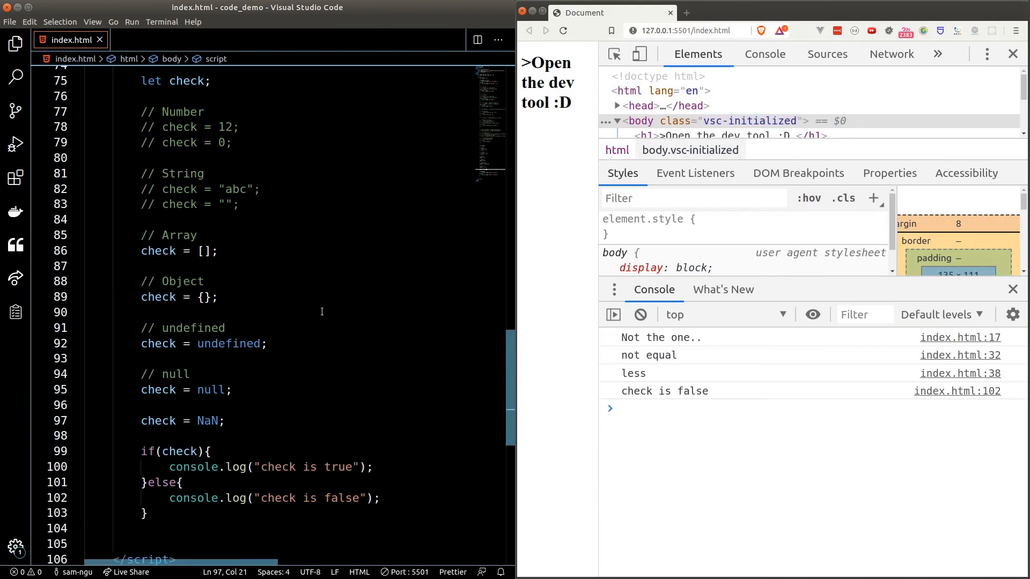
pyautogui.scroll(3)
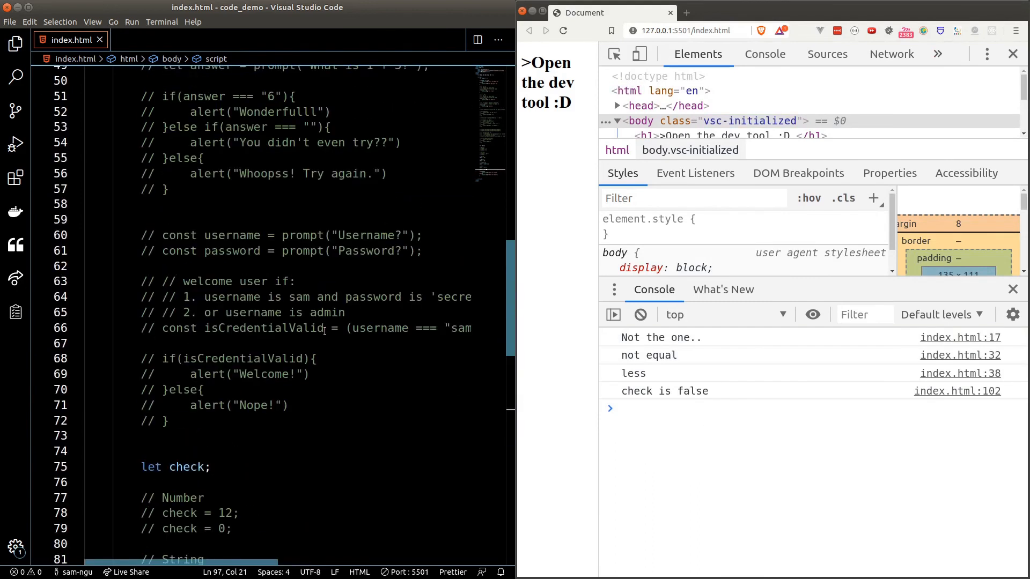
pyautogui.scroll(3)
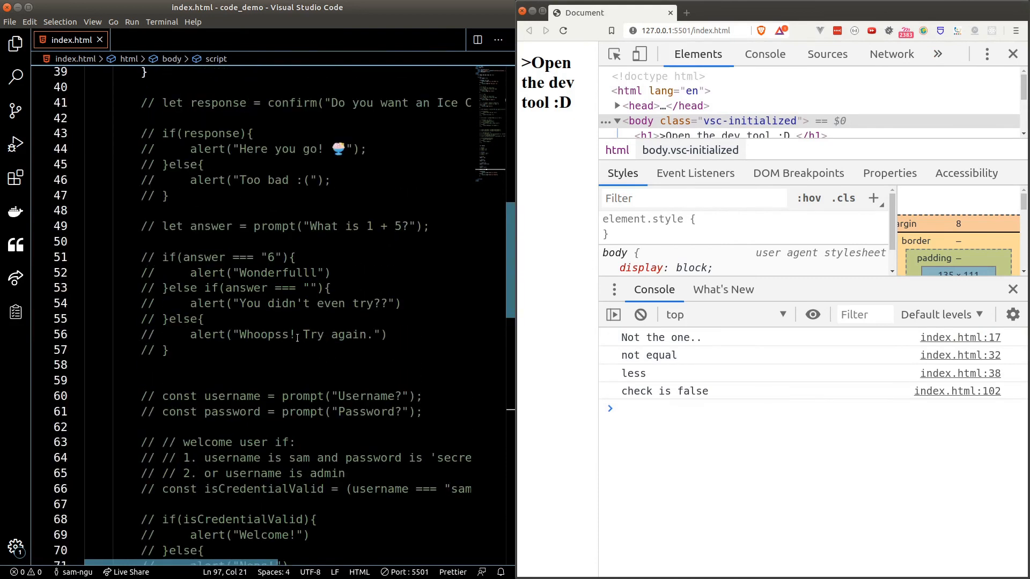